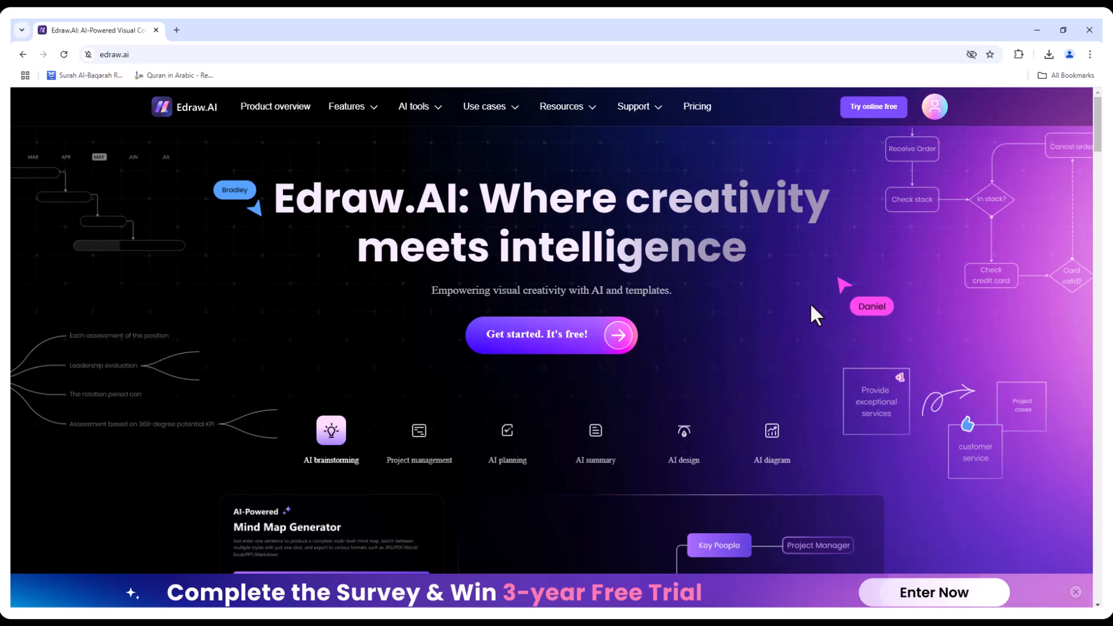
{"action": "mouse_move", "coordinate": [772, 359]}
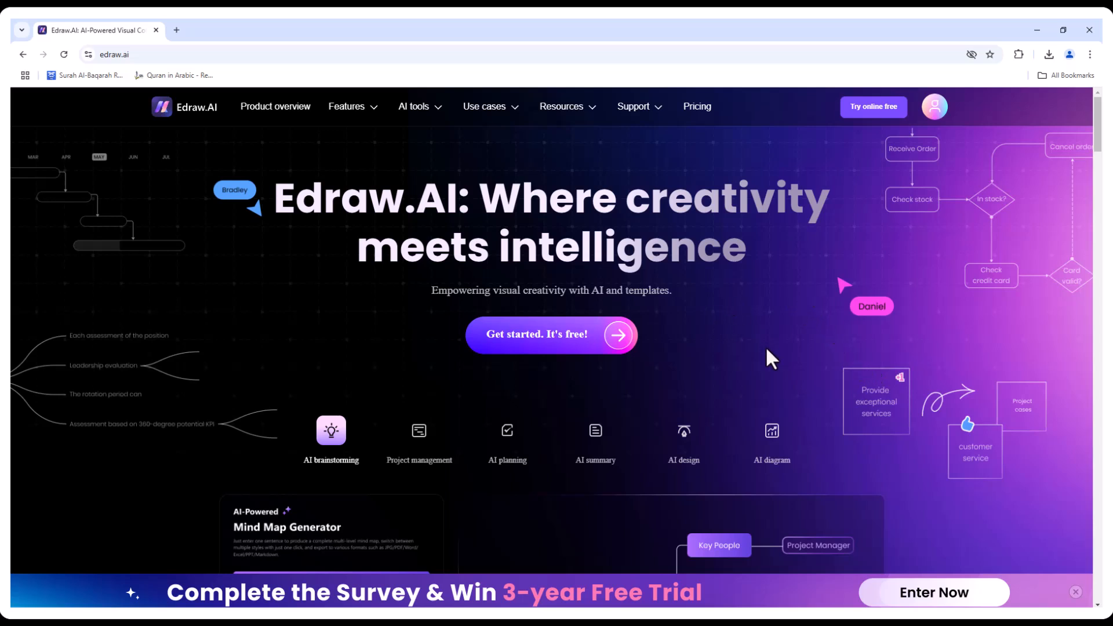
{"action": "mouse_move", "coordinate": [788, 308]}
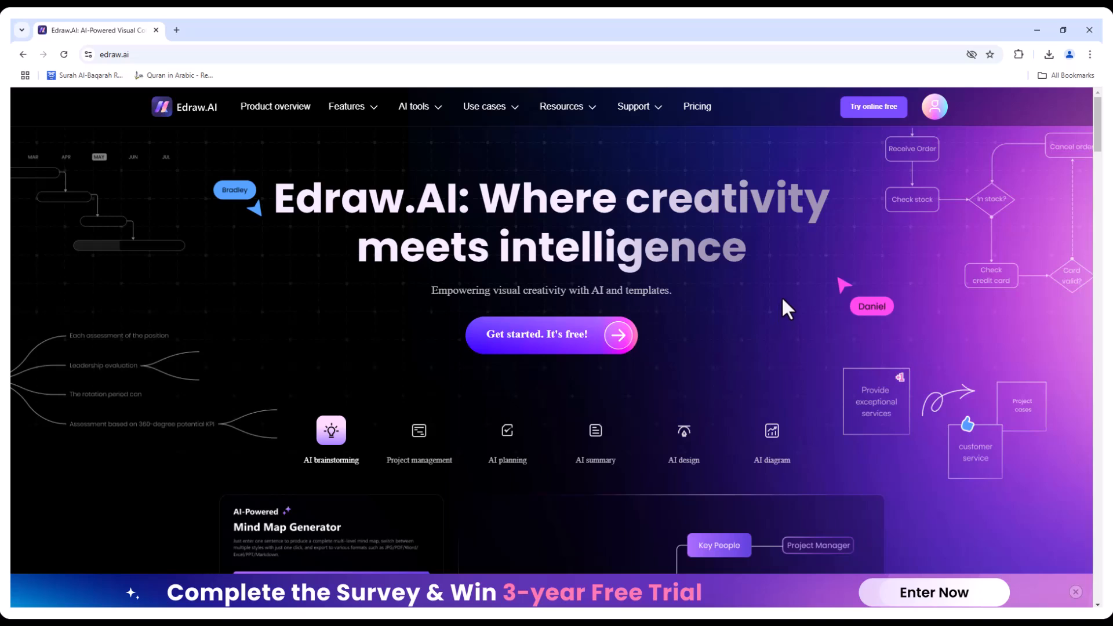
{"action": "mouse_move", "coordinate": [780, 318]}
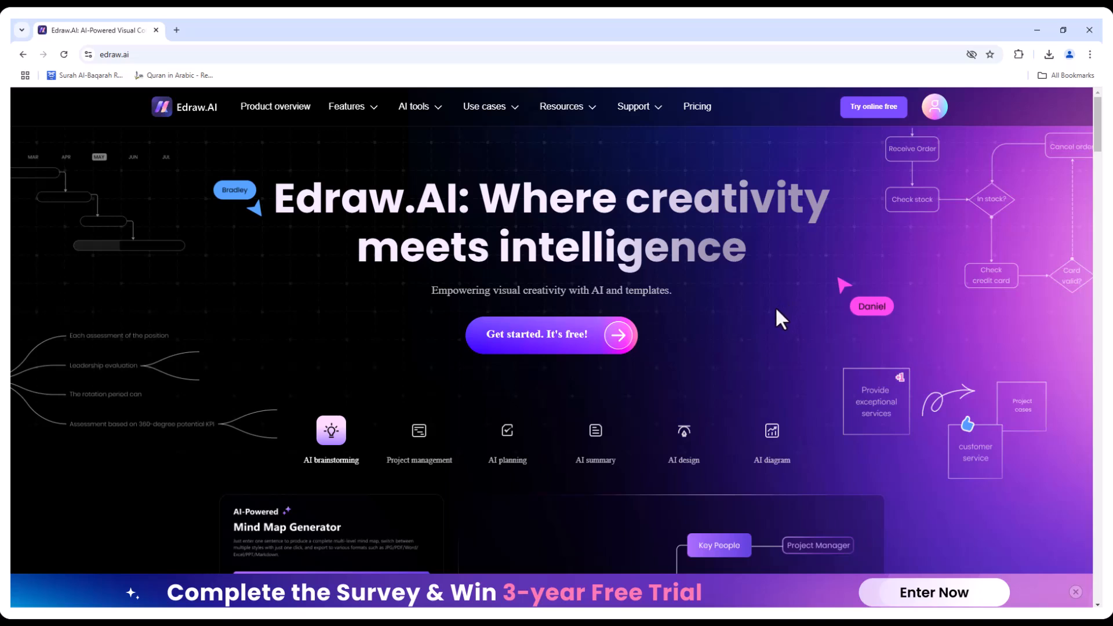
{"action": "mouse_move", "coordinate": [527, 297]}
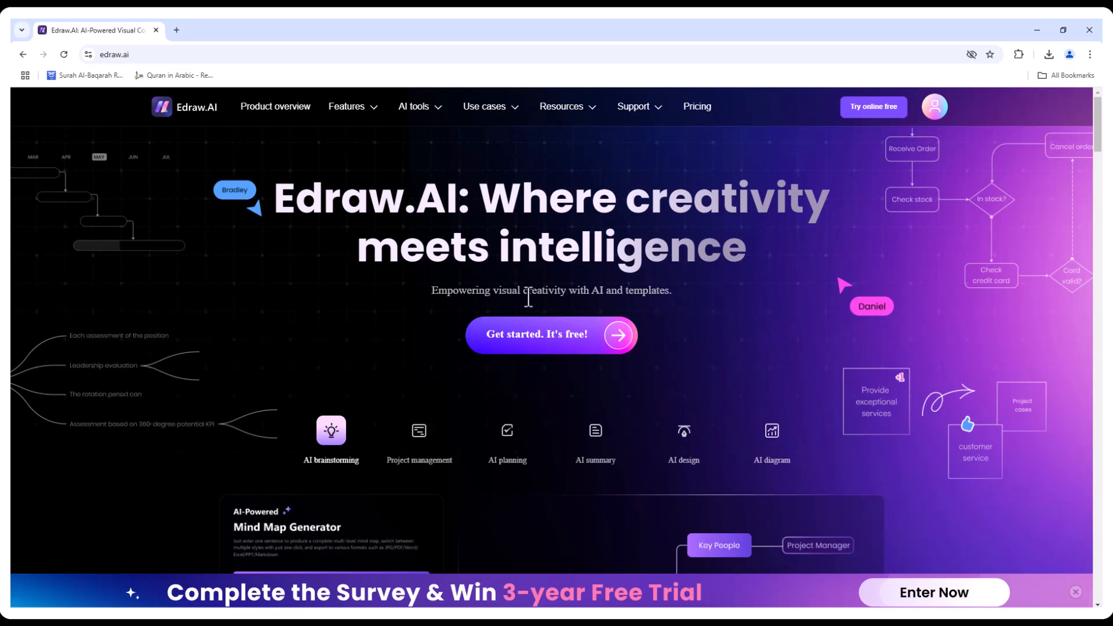
{"action": "mouse_move", "coordinate": [392, 451]}
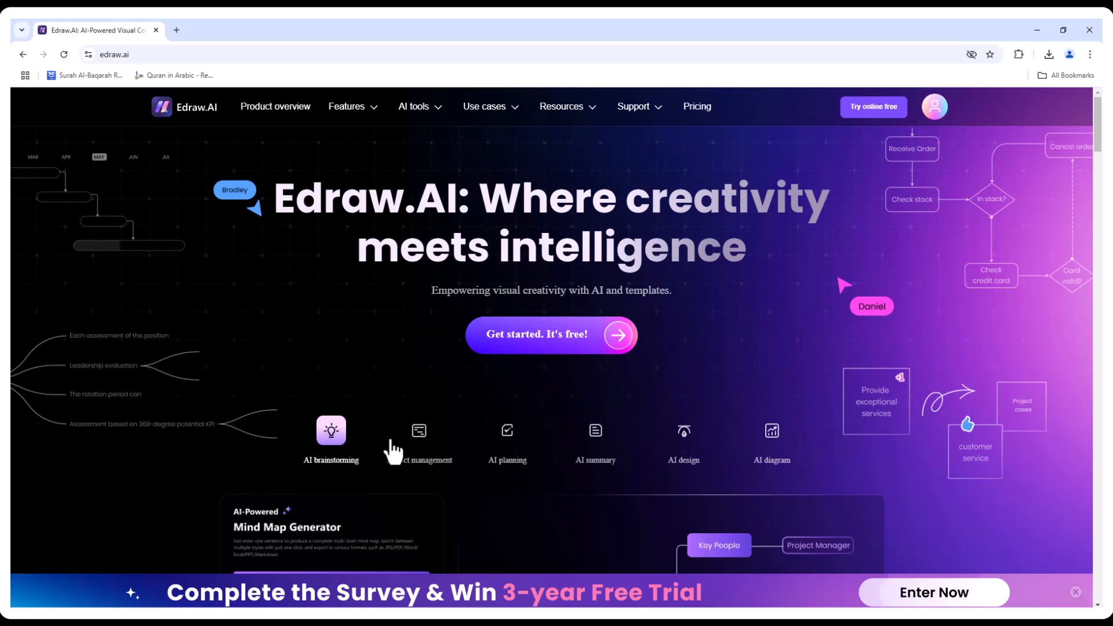
Preview the AI summary, image design and mind map generator demos on the homepage.
{"action": "scroll", "scroll_direction": "down", "scroll_amount": 3}
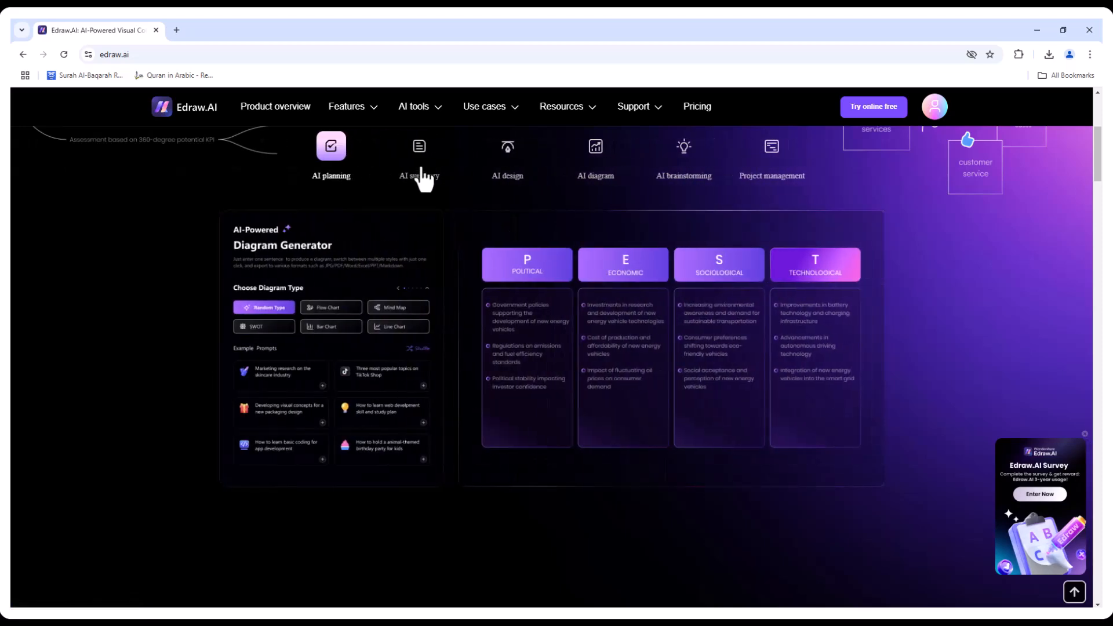
{"action": "left_click", "coordinate": [418, 156]}
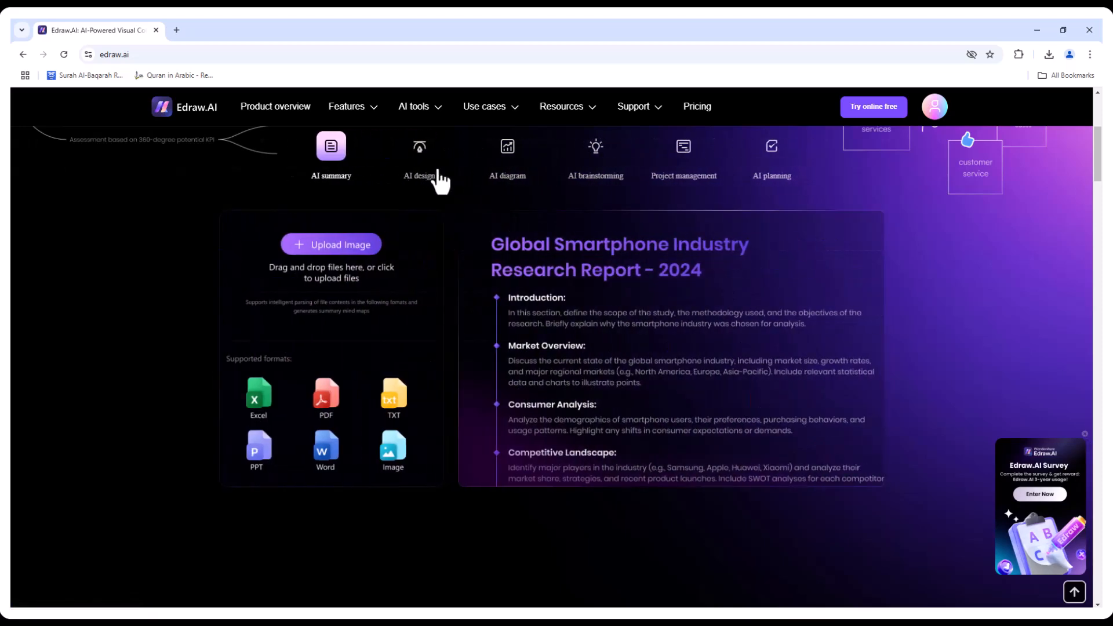
{"action": "left_click", "coordinate": [419, 157]}
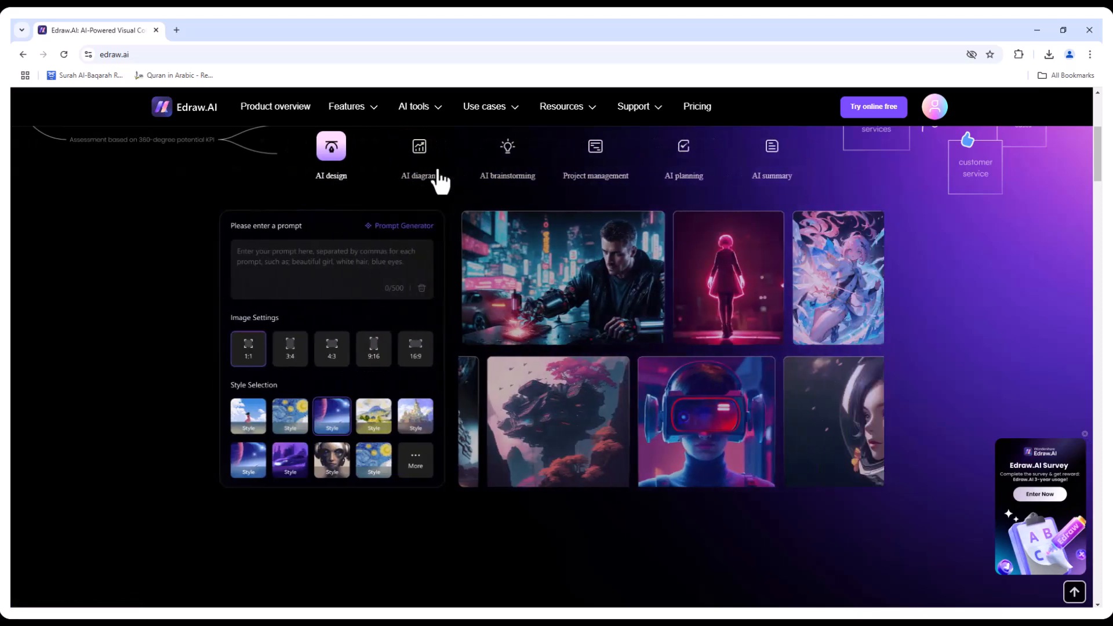
{"action": "left_click", "coordinate": [330, 157]}
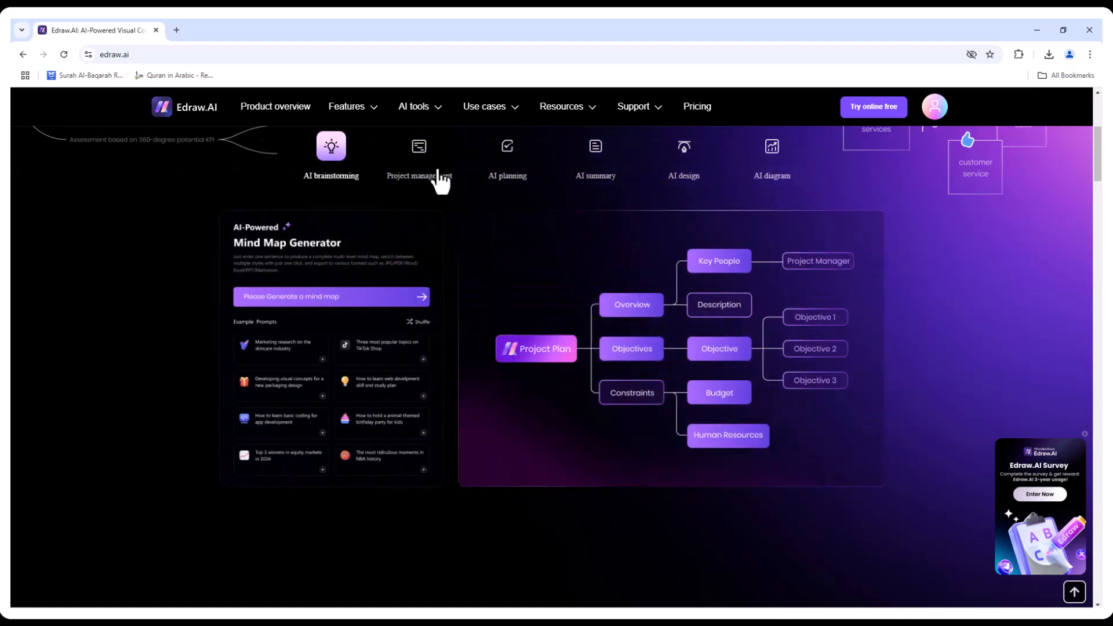
Preview the brainstorming demo, then launch the Edraw.AI workspace via Get started in a new tab.
{"action": "scroll", "scroll_direction": "down", "scroll_amount": 3}
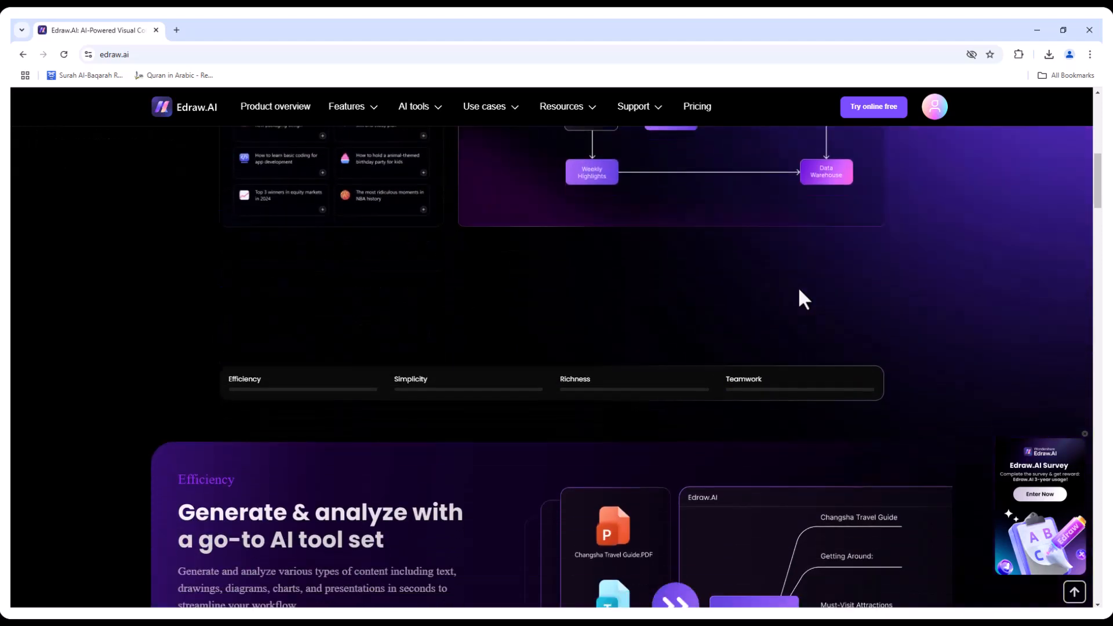
{"action": "scroll", "scroll_direction": "down", "scroll_amount": 3}
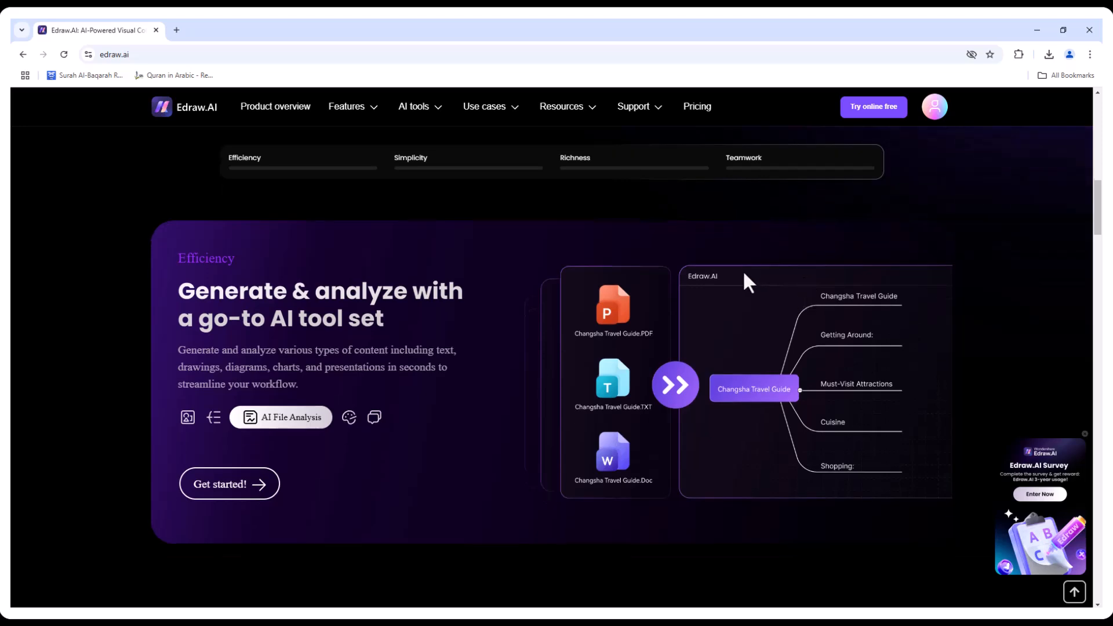
{"action": "left_click", "coordinate": [410, 156]}
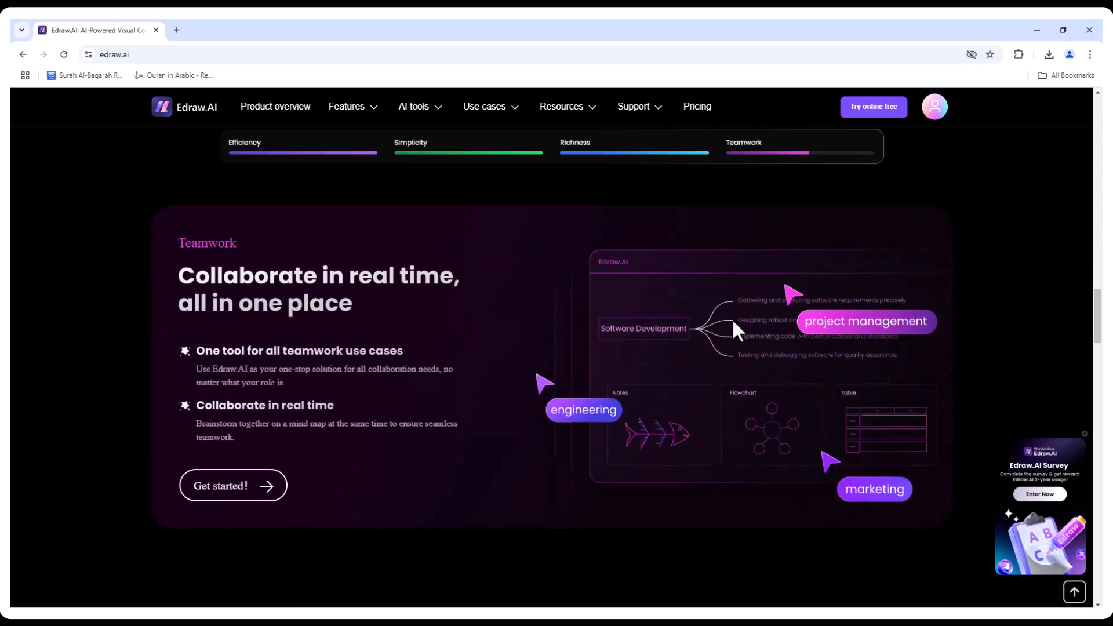
{"action": "left_click", "coordinate": [871, 107]}
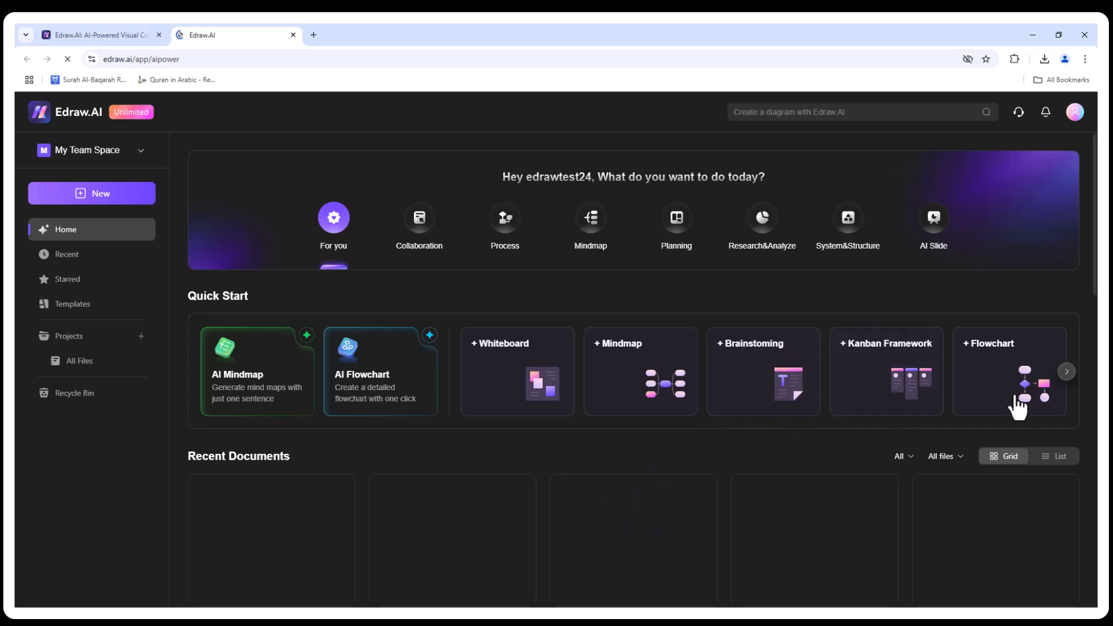
Browse the Quick Start carousel to the last diagram types and back to the first.
{"action": "left_click", "coordinate": [1067, 371]}
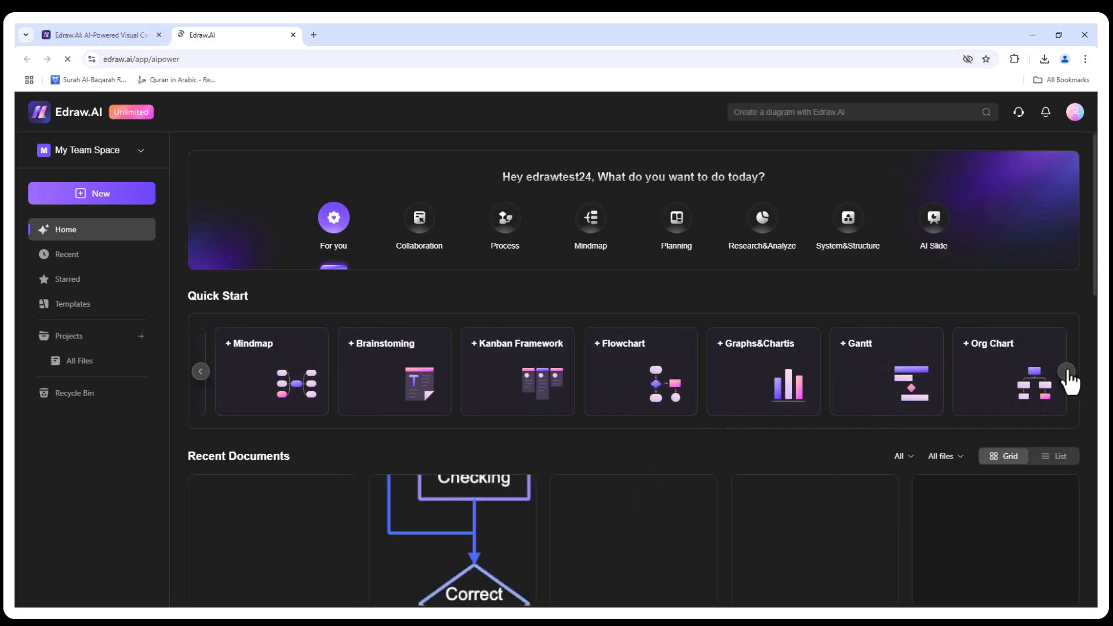
{"action": "left_click", "coordinate": [1066, 371]}
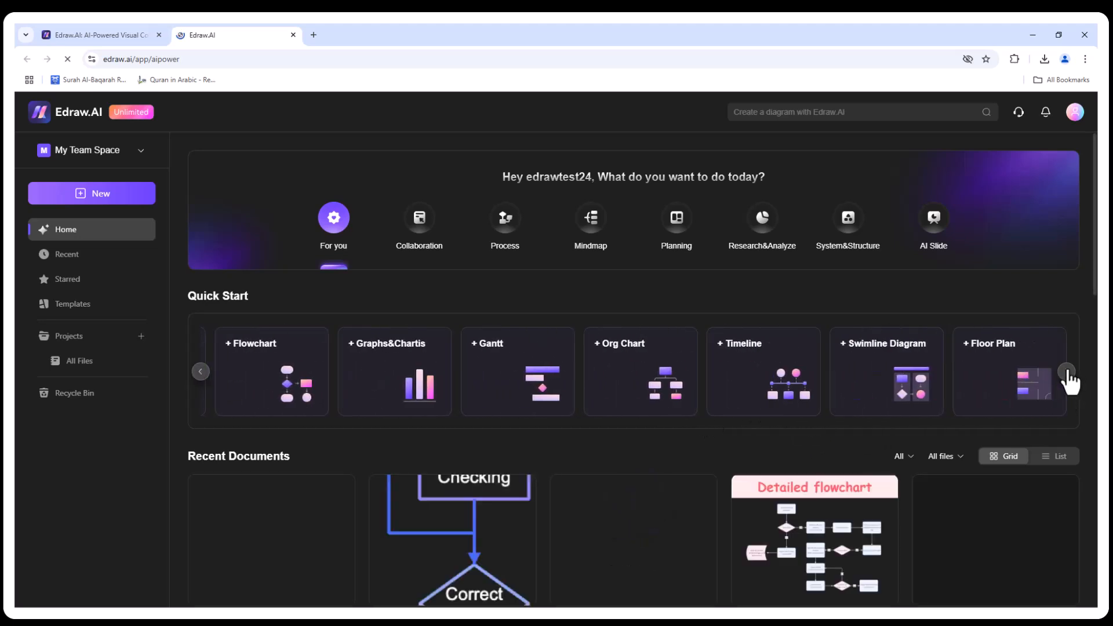
{"action": "left_click", "coordinate": [1067, 371]}
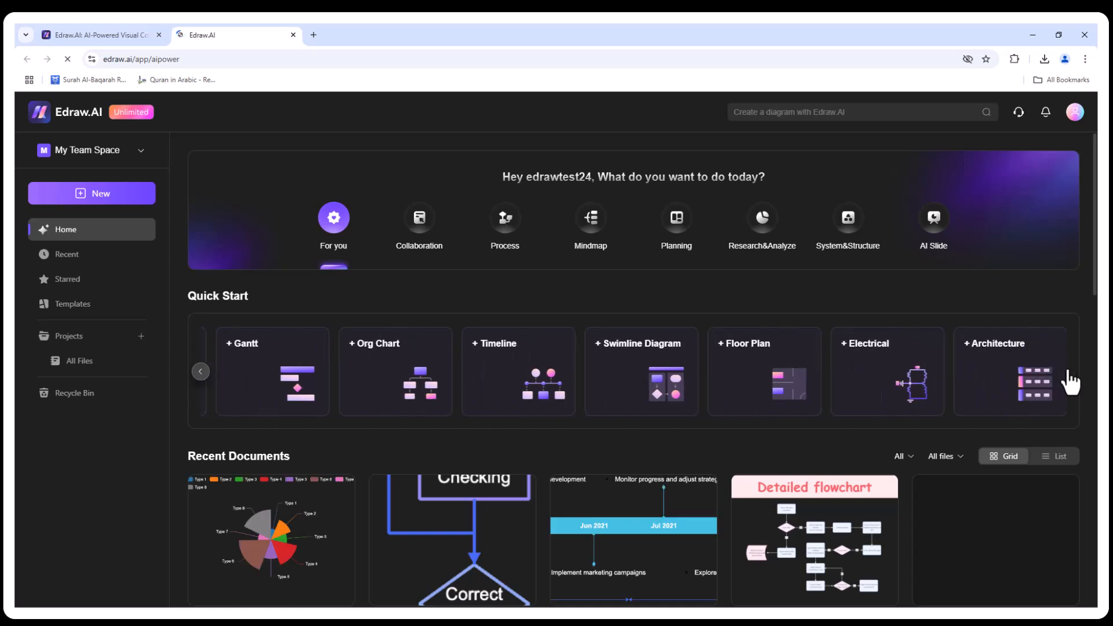
{"action": "mouse_move", "coordinate": [1072, 380]}
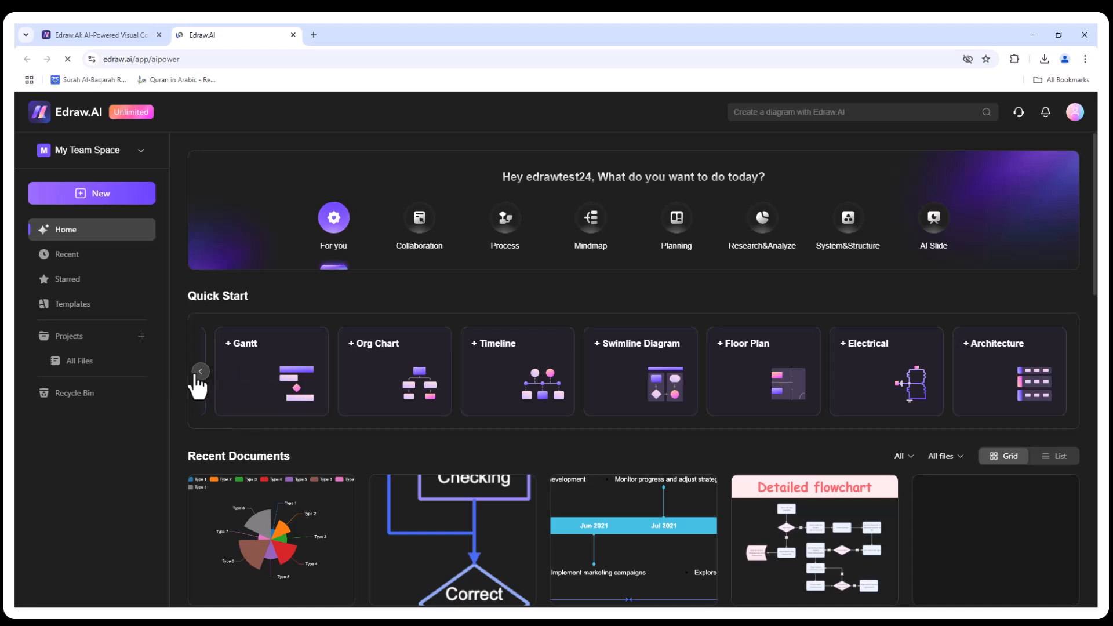
{"action": "left_click", "coordinate": [200, 371]}
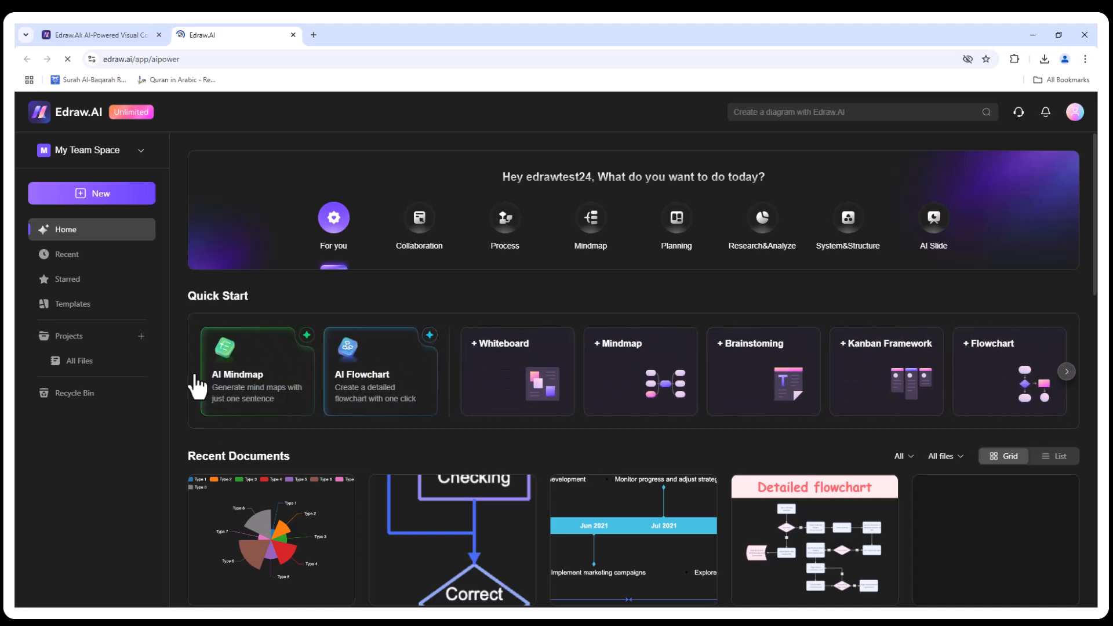
{"action": "mouse_move", "coordinate": [518, 306]}
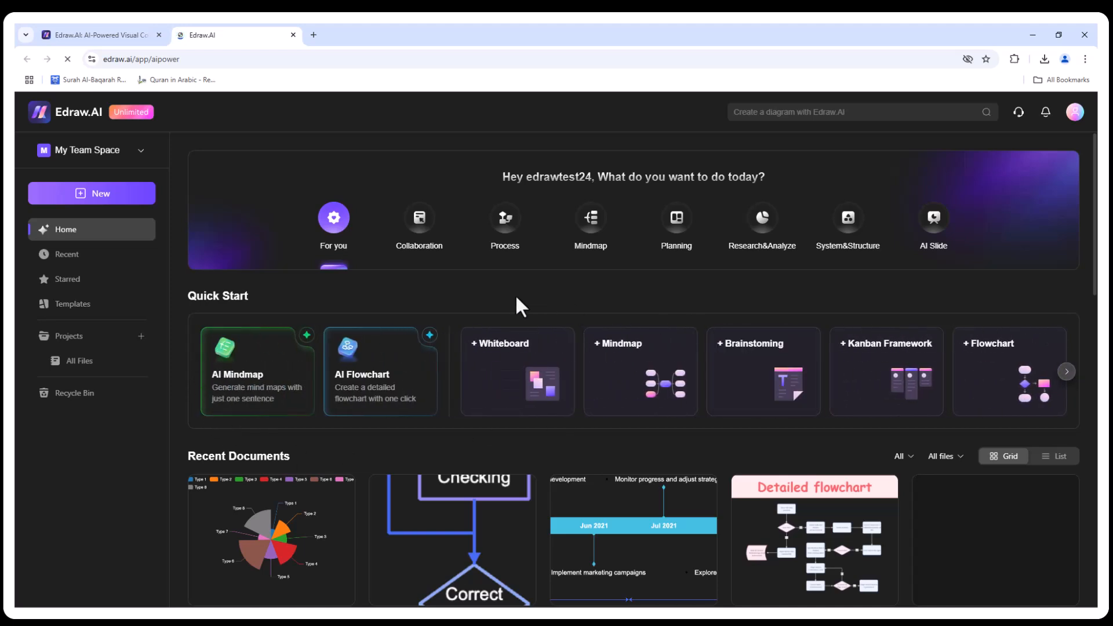
{"action": "mouse_move", "coordinate": [676, 216]}
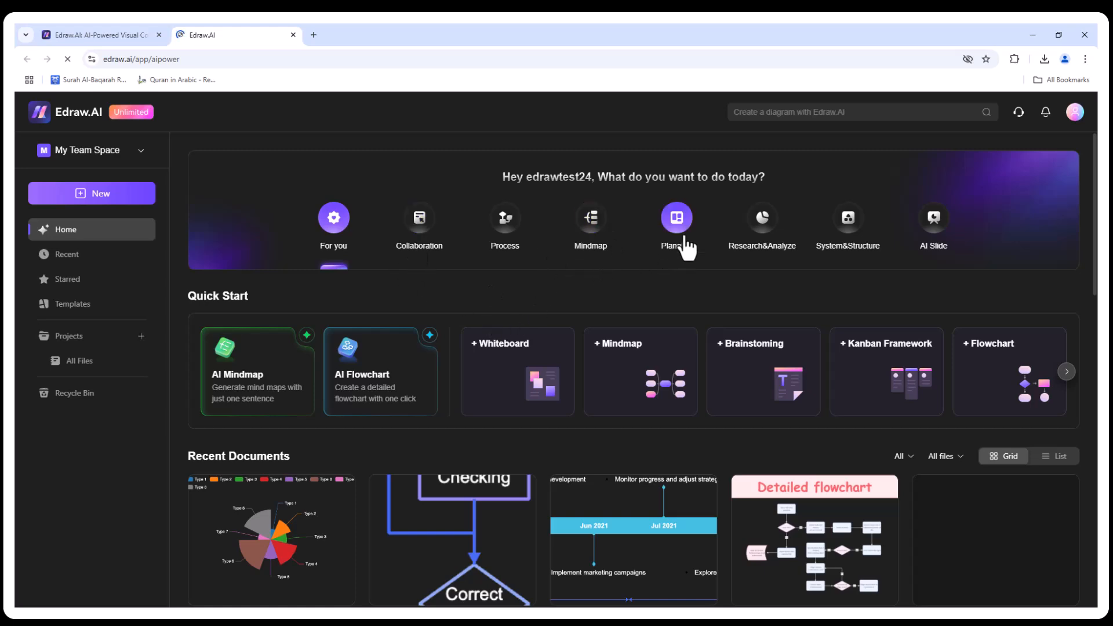
{"action": "mouse_move", "coordinate": [699, 362]}
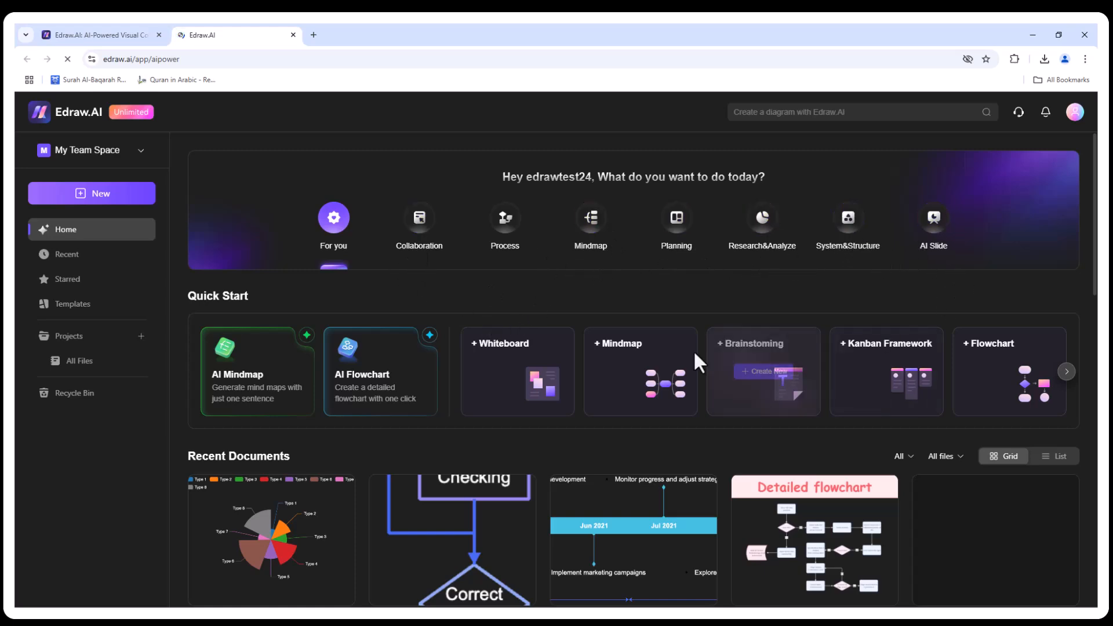
Advance the Quick Start carousel again, then go to Templates from the sidebar.
{"action": "scroll", "scroll_direction": "down", "scroll_amount": 3}
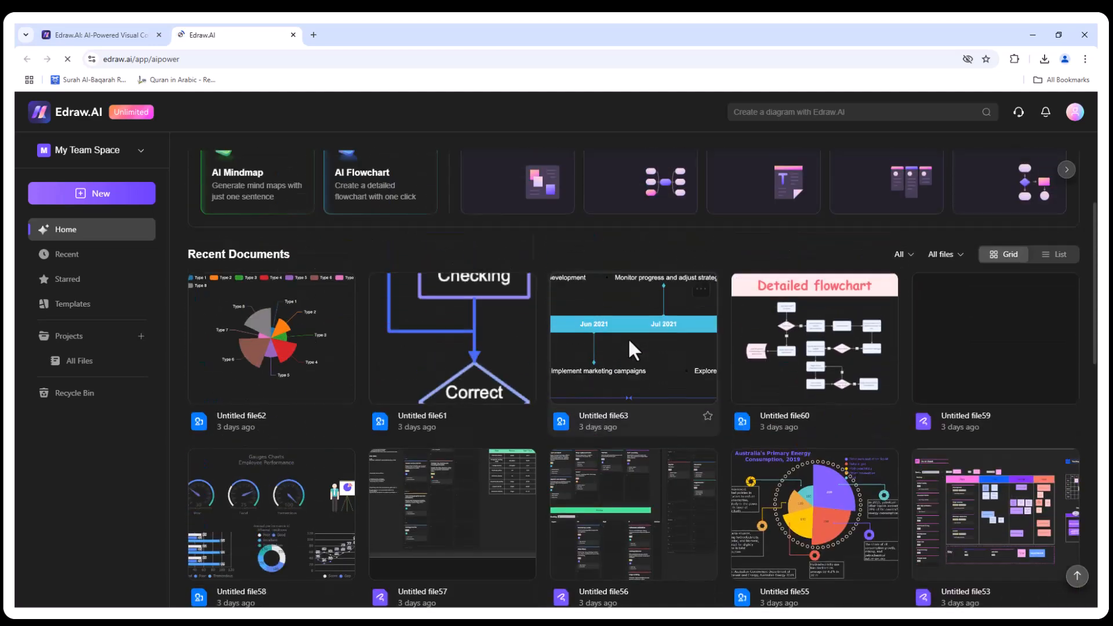
{"action": "scroll", "scroll_direction": "up", "scroll_amount": 3}
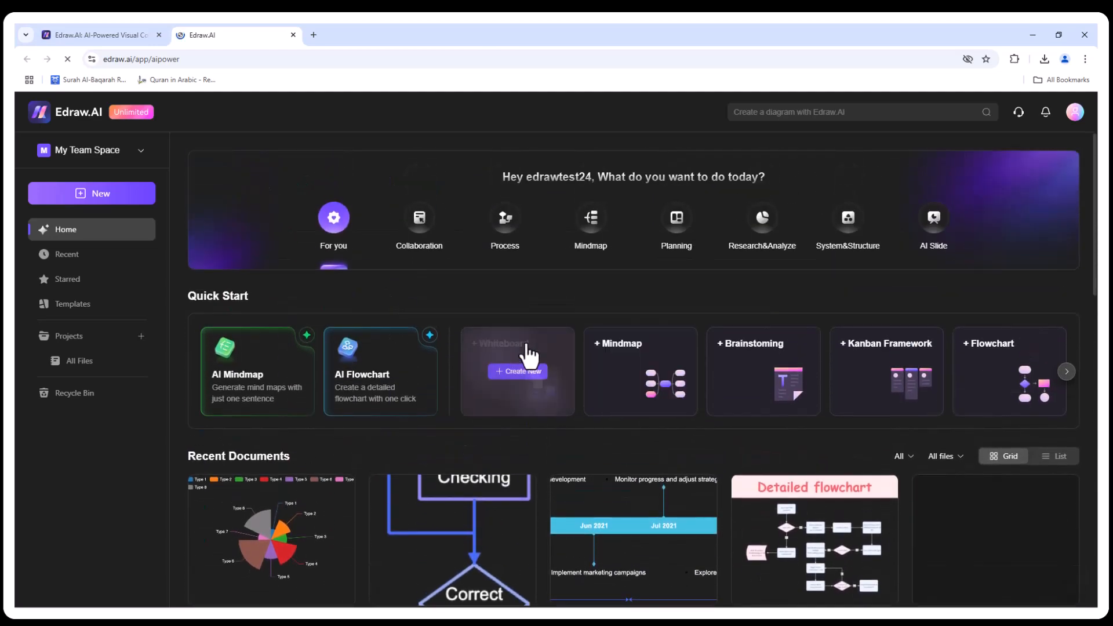
{"action": "mouse_move", "coordinate": [561, 330]}
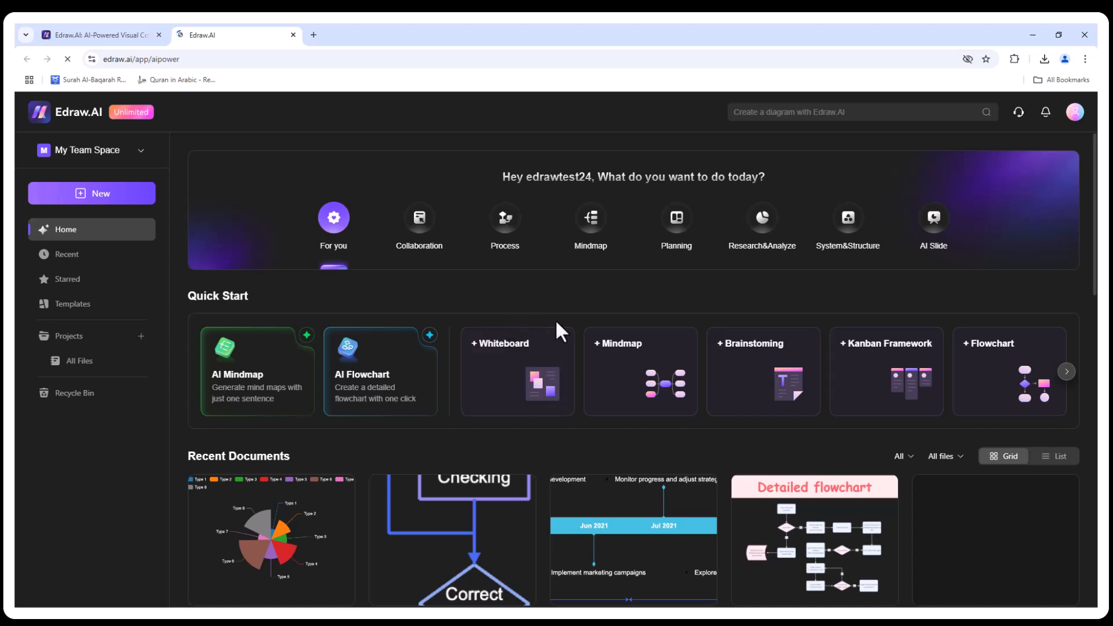
{"action": "left_click", "coordinate": [1066, 371]}
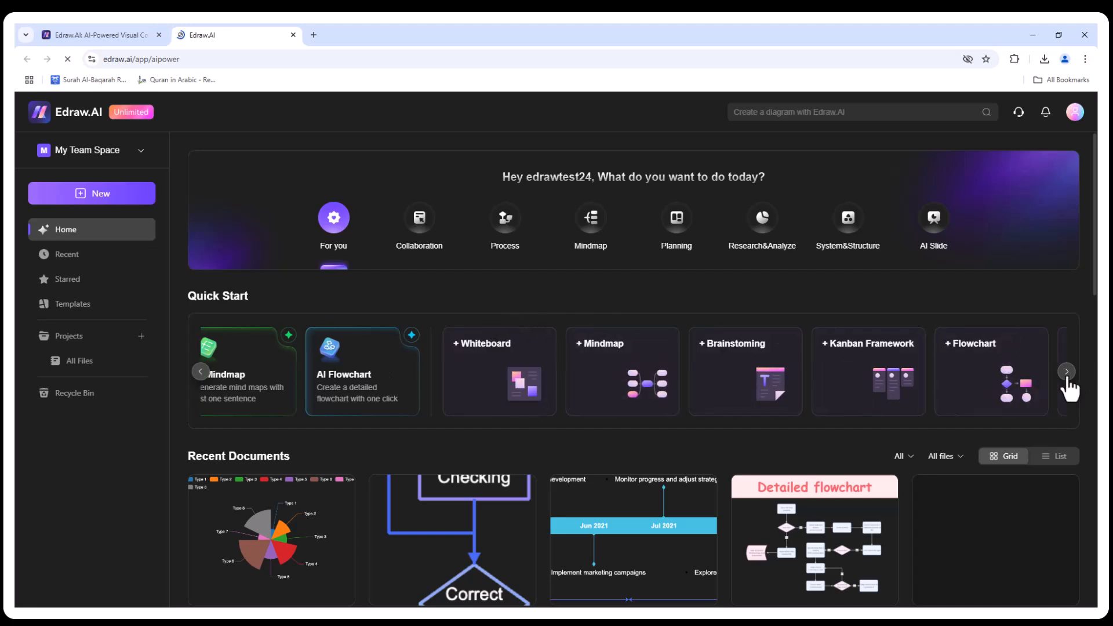
{"action": "left_click", "coordinate": [1067, 371]}
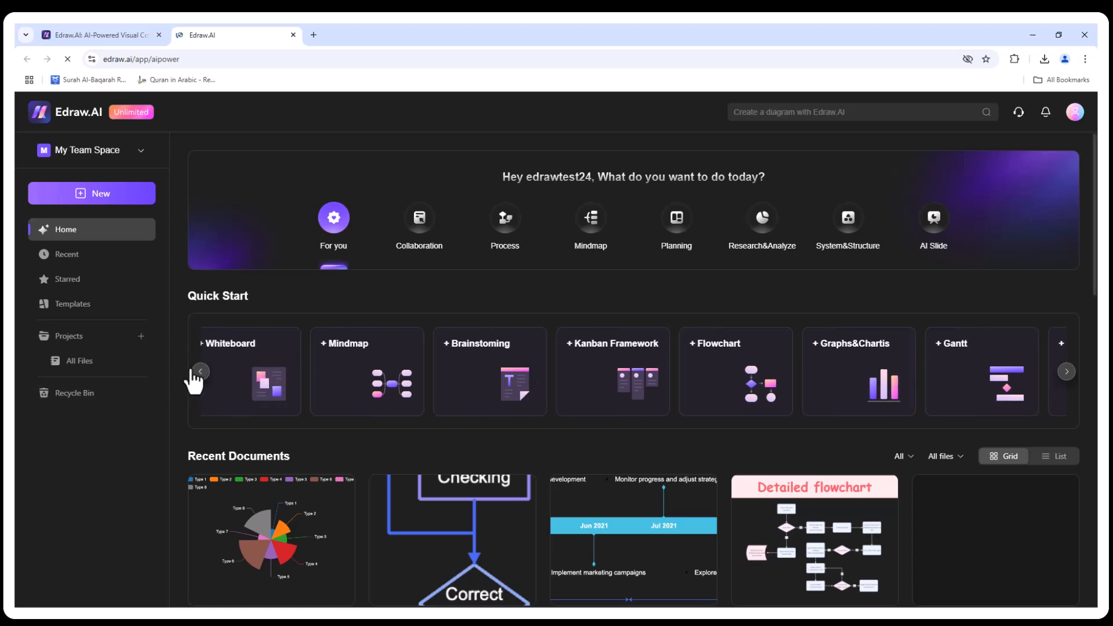
{"action": "left_click", "coordinate": [72, 304]}
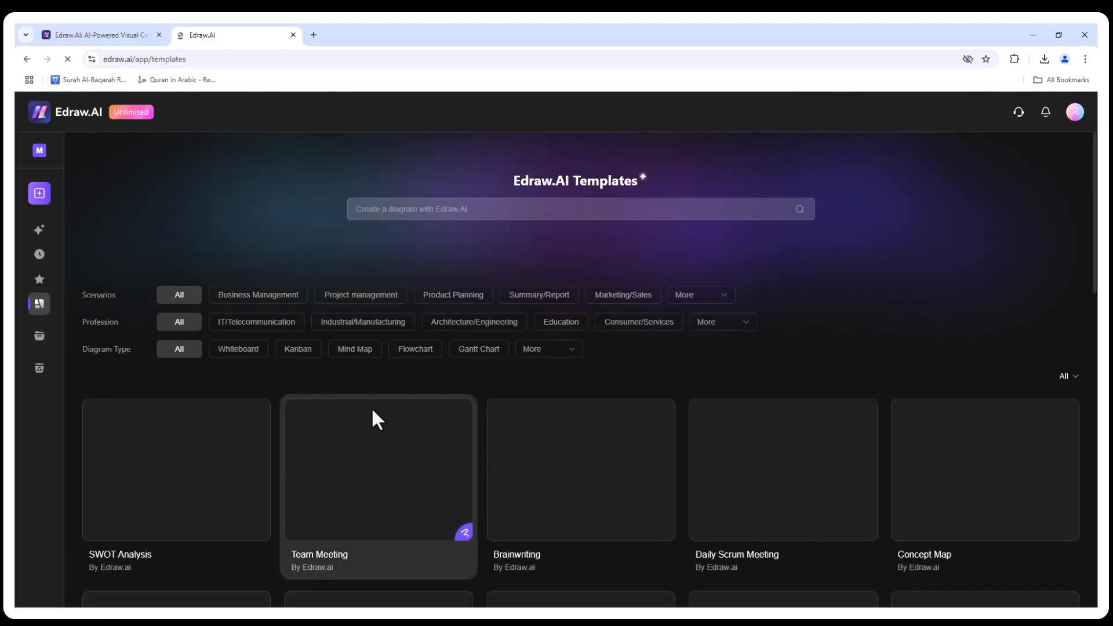
Scroll through the template cards, then use browser Back to return to the workspace home.
{"action": "scroll", "scroll_direction": "down", "scroll_amount": 3}
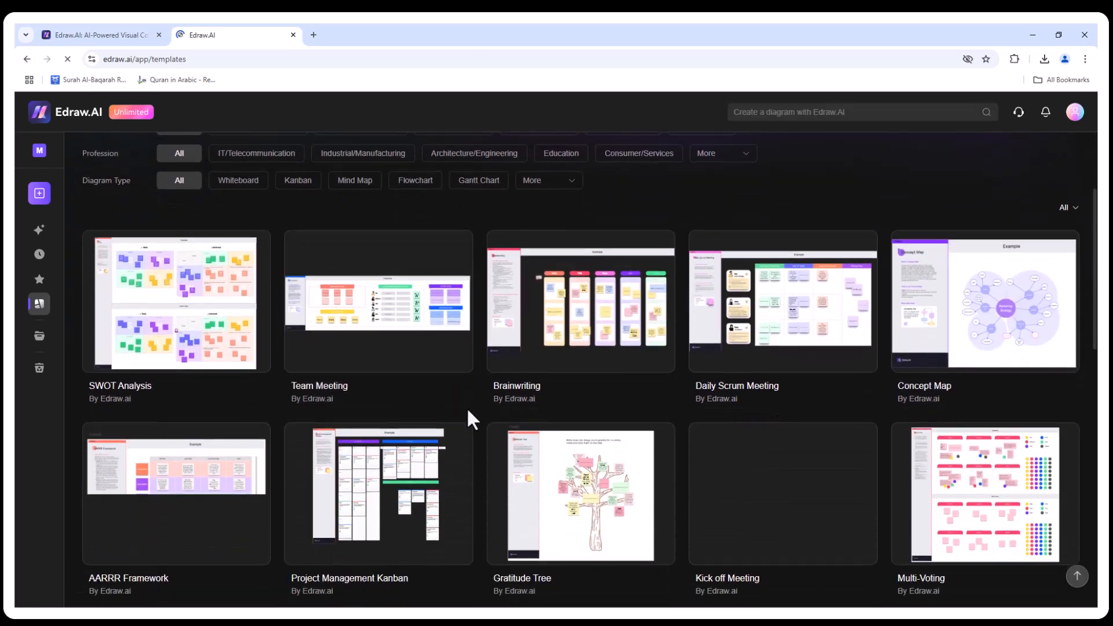
{"action": "scroll", "scroll_direction": "down", "scroll_amount": 3}
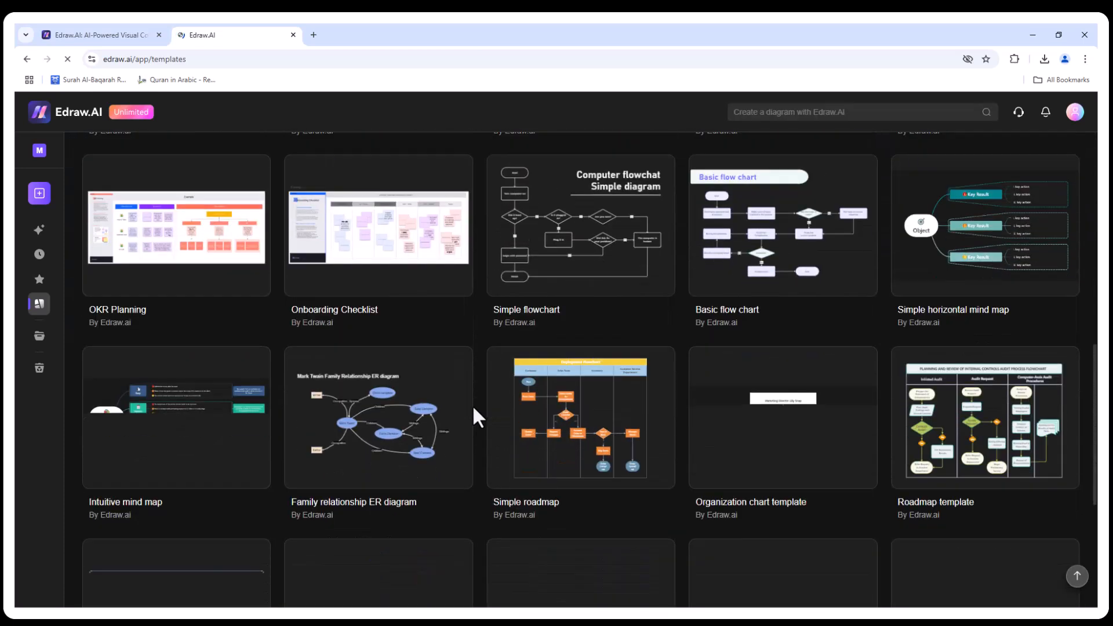
{"action": "scroll", "scroll_direction": "down", "scroll_amount": 3}
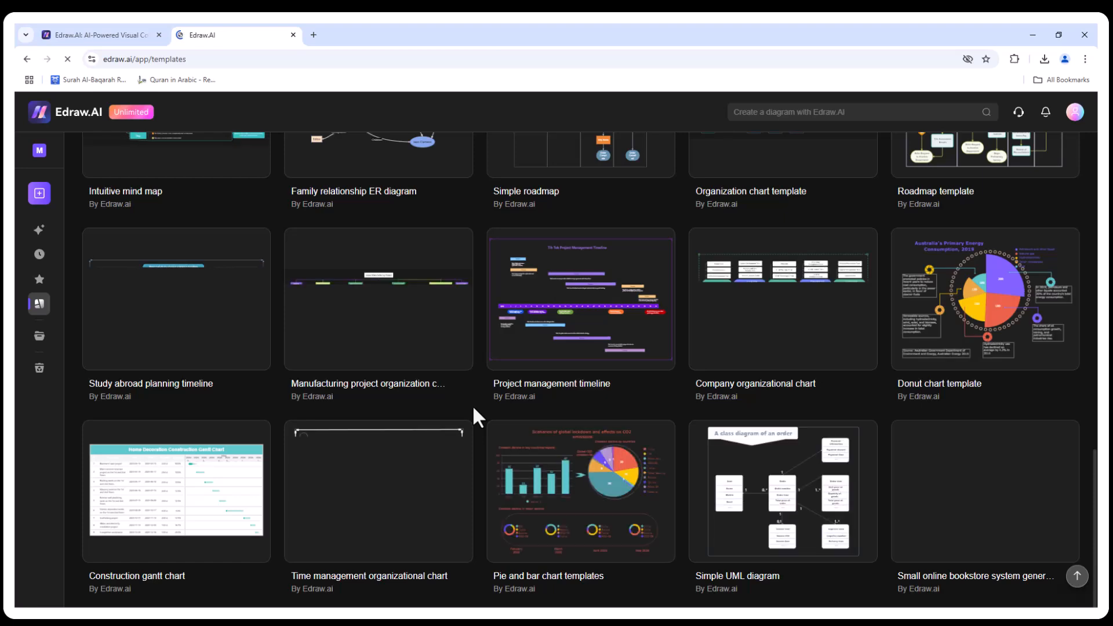
{"action": "scroll", "scroll_direction": "down", "scroll_amount": 3}
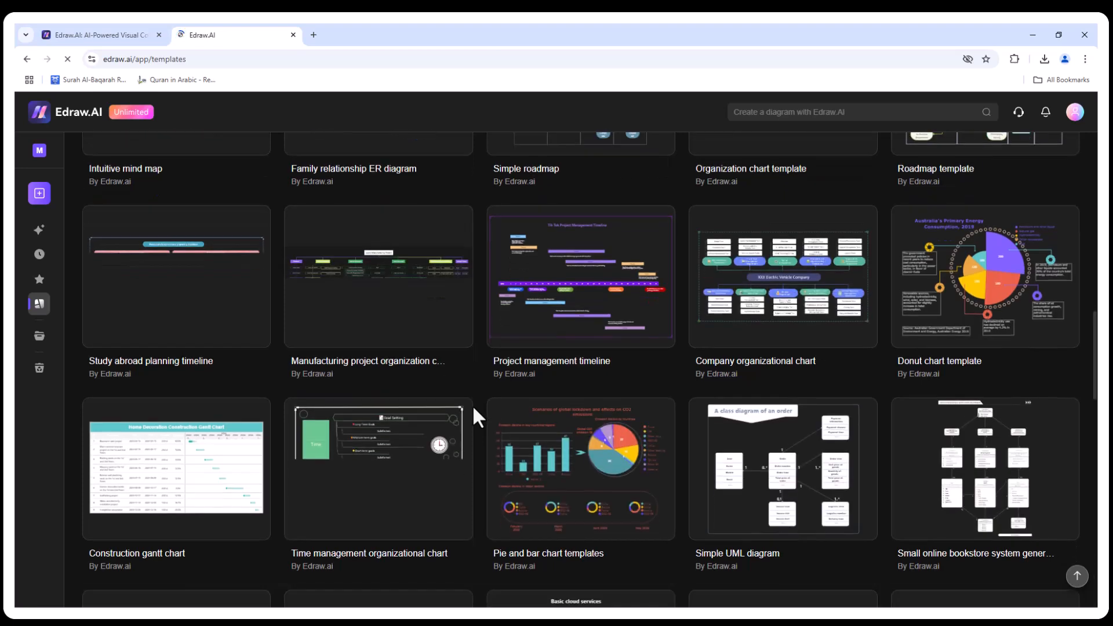
{"action": "scroll", "scroll_direction": "up", "scroll_amount": 3}
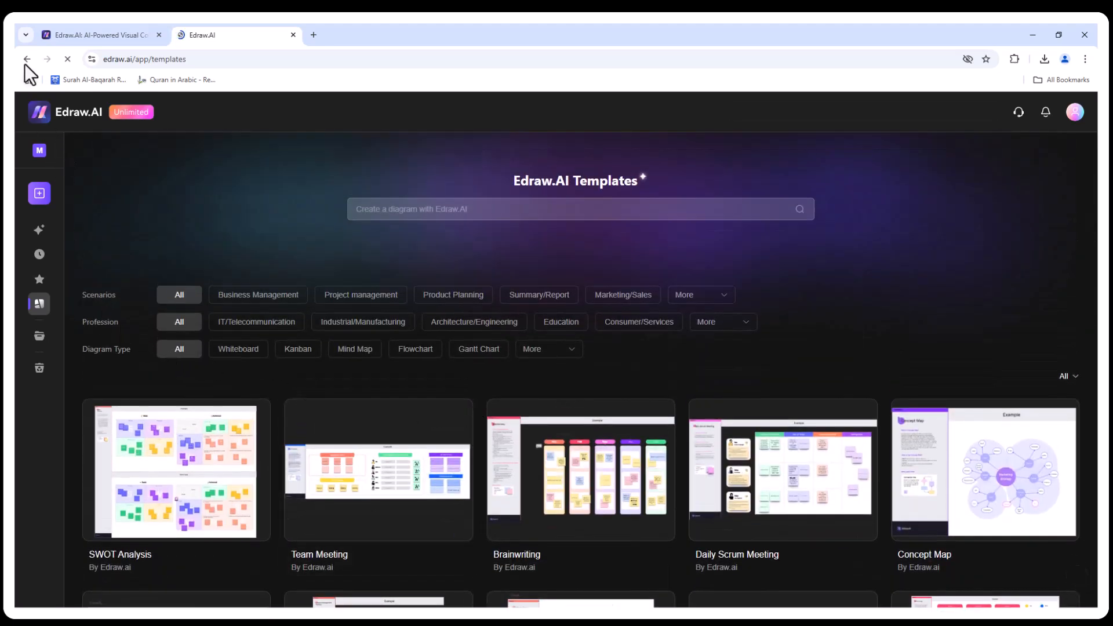
{"action": "left_click", "coordinate": [26, 59]}
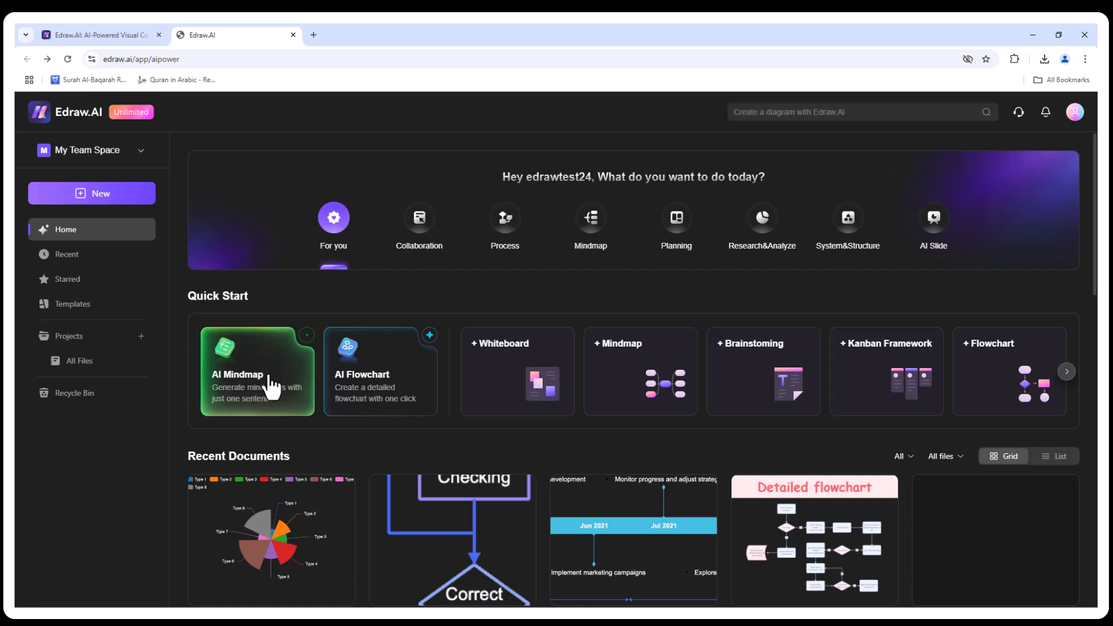
Generate an AI mind map from the prompt 'plan for a product launch'.
{"action": "left_click", "coordinate": [258, 372]}
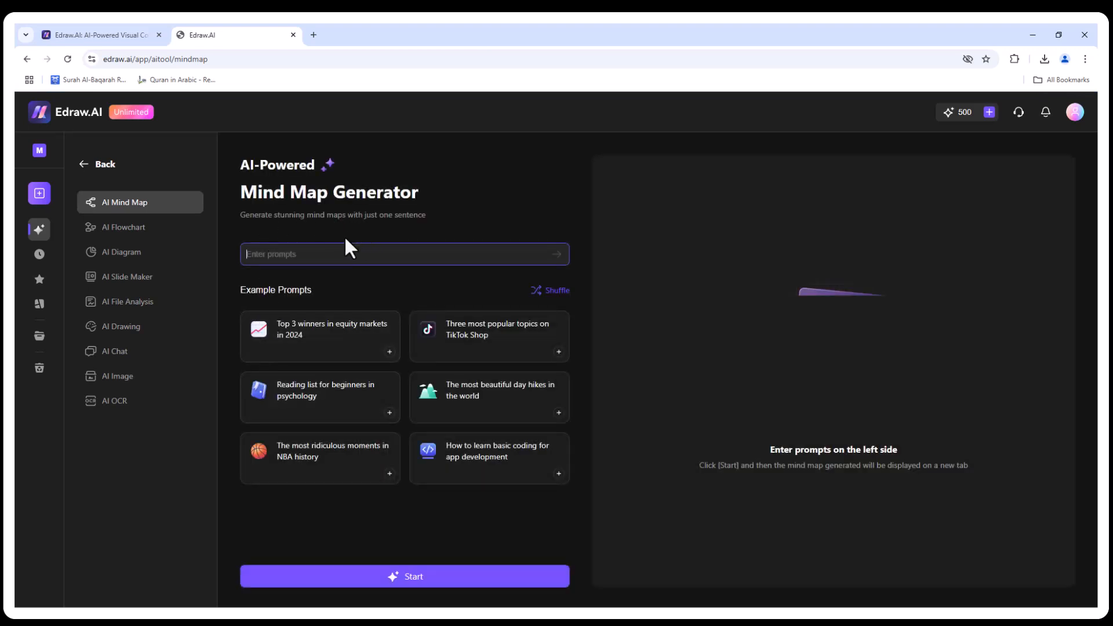
{"action": "type", "text": "plan for a product launch"}
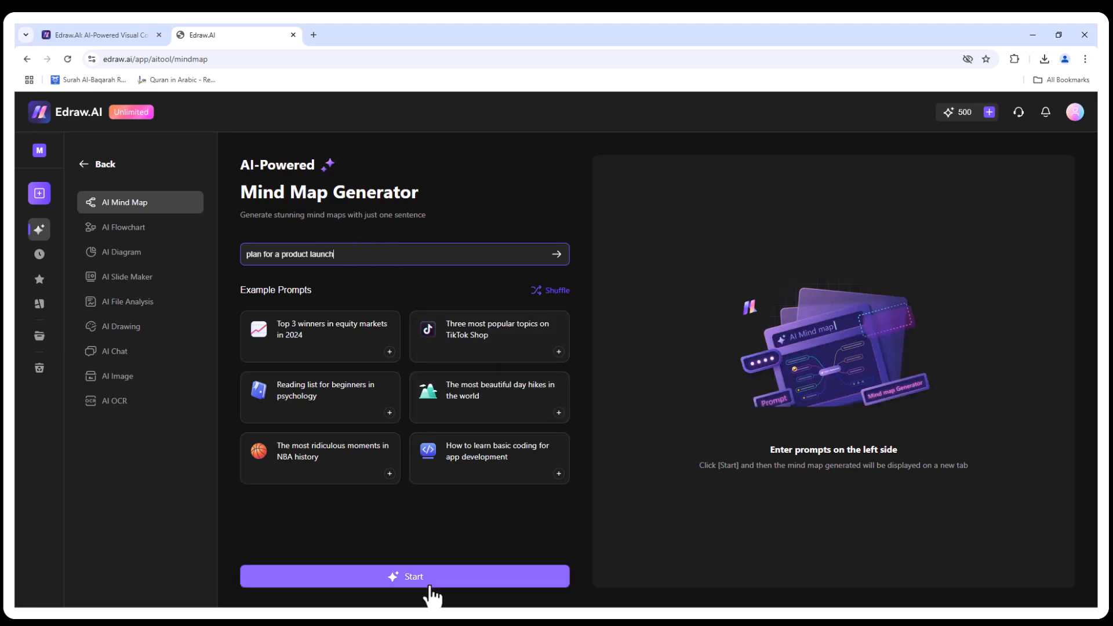
{"action": "left_click", "coordinate": [403, 576]}
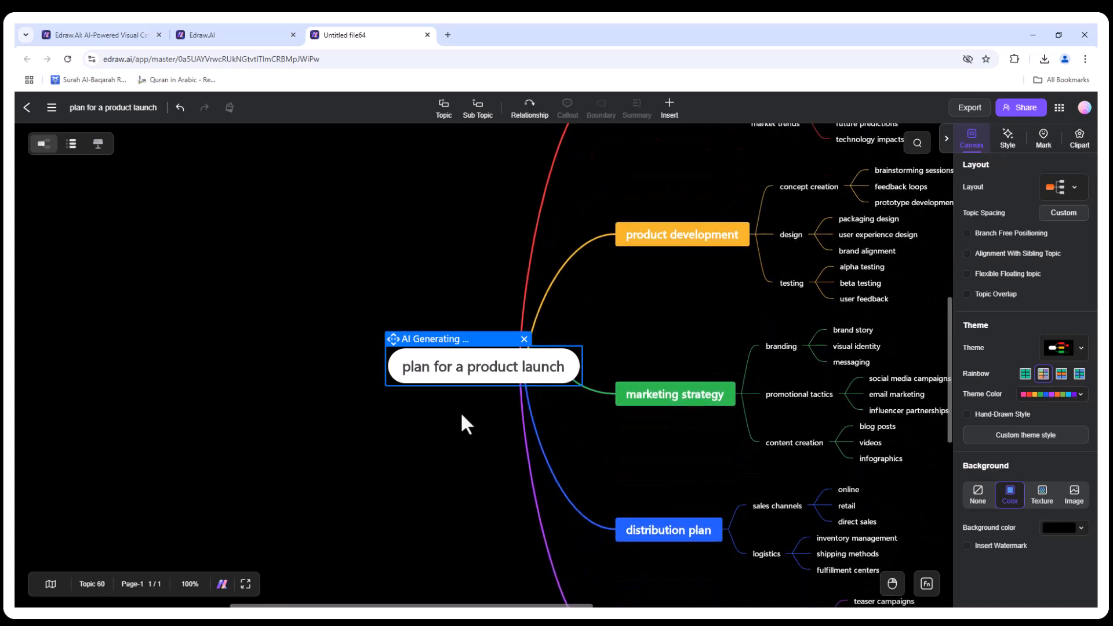
Select the central product launch topic and apply a different mind map layout.
{"action": "left_click", "coordinate": [189, 583]}
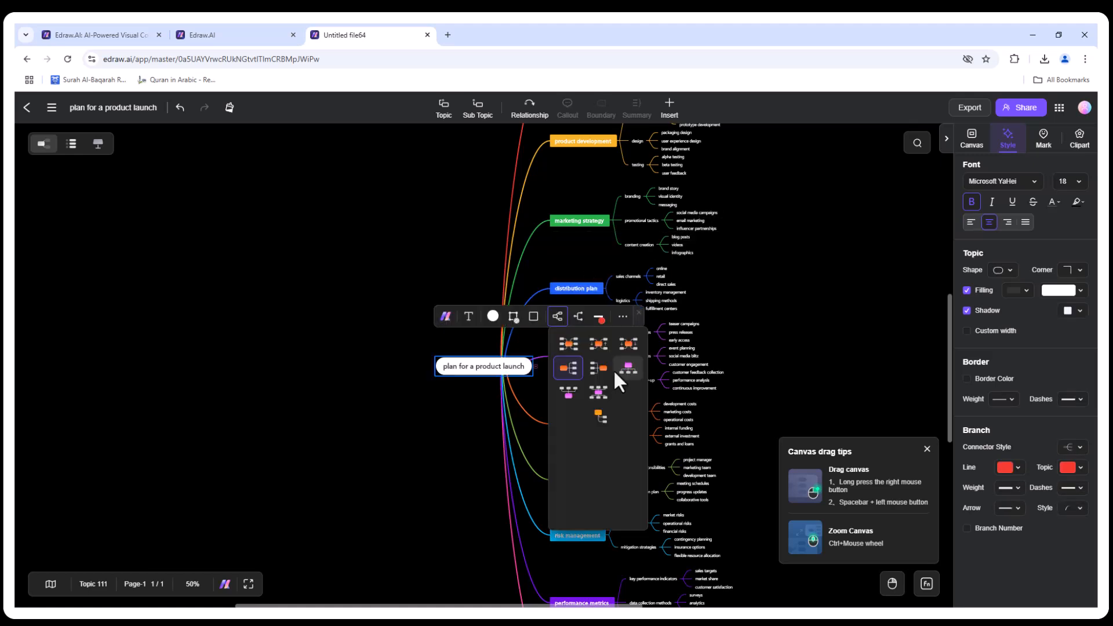
{"action": "left_click", "coordinate": [627, 333]}
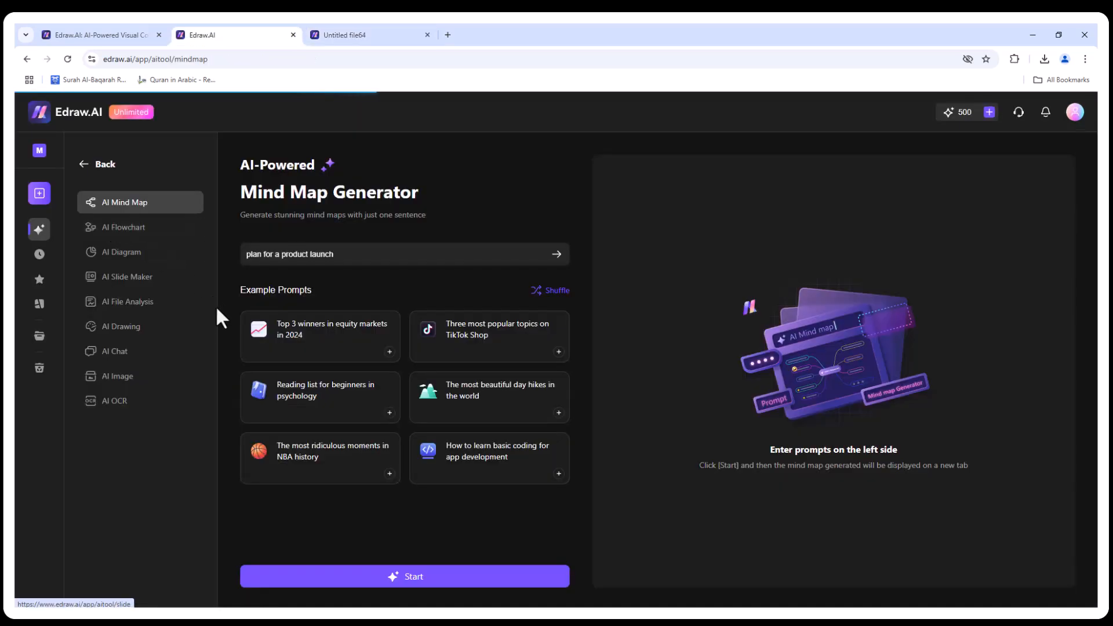
Generate an AI flowchart from the computer troubleshooting sample prompt.
{"action": "left_click", "coordinate": [126, 227]}
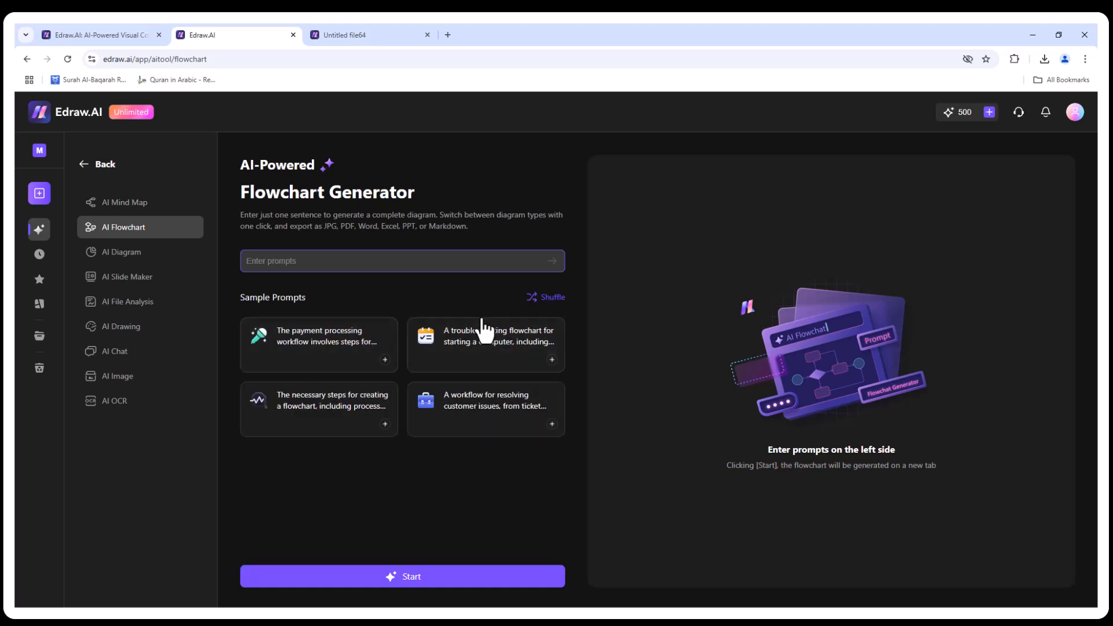
{"action": "left_click", "coordinate": [486, 344]}
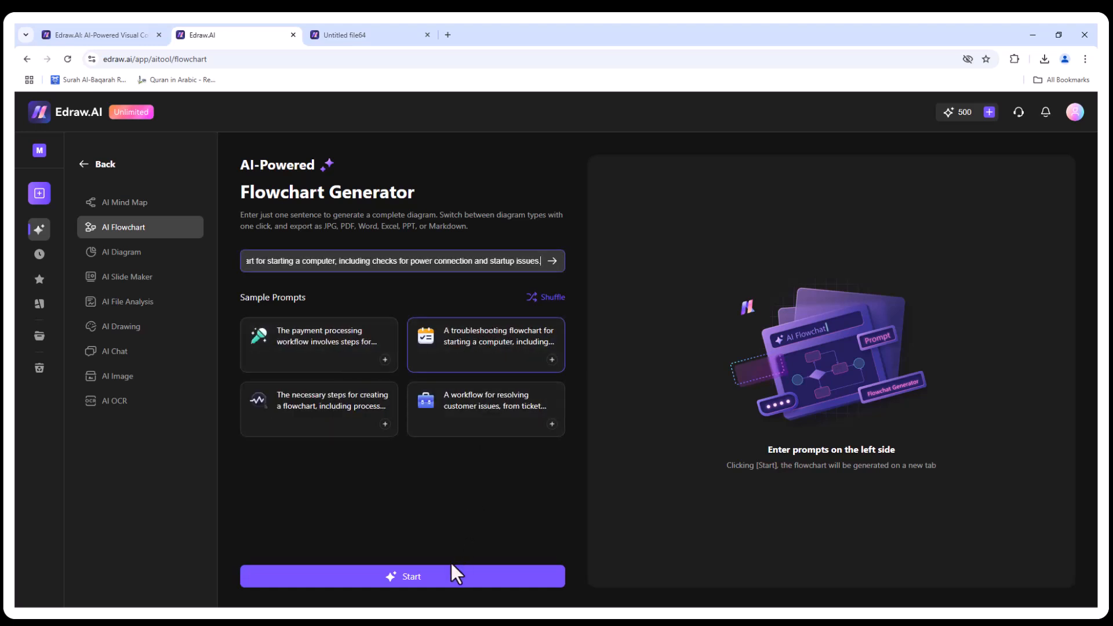
{"action": "left_click", "coordinate": [402, 576]}
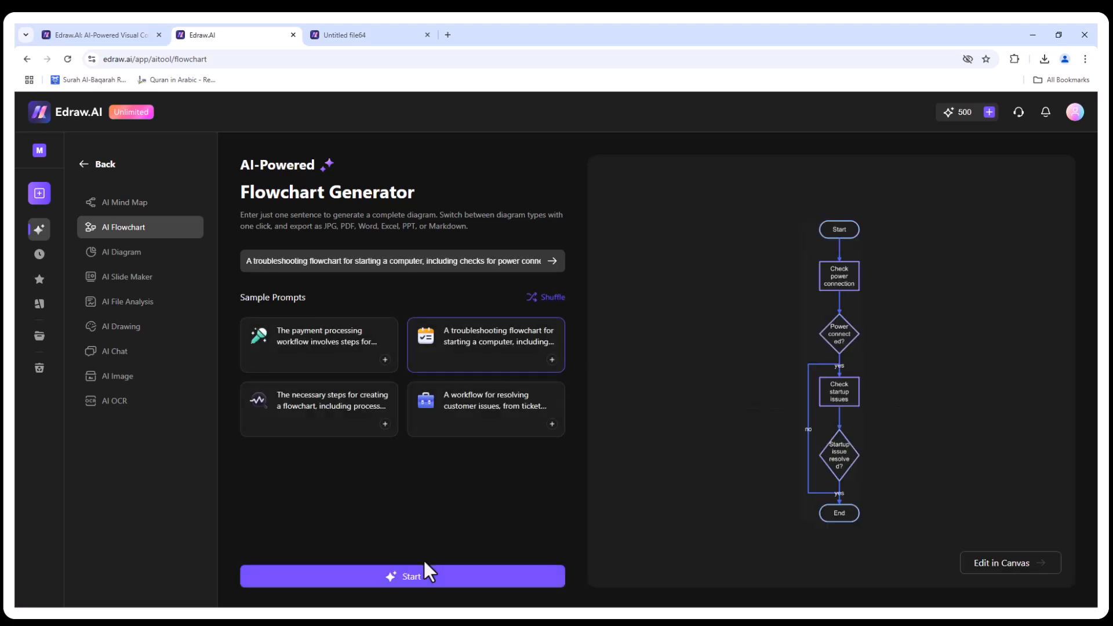
{"action": "mouse_move", "coordinate": [820, 453]}
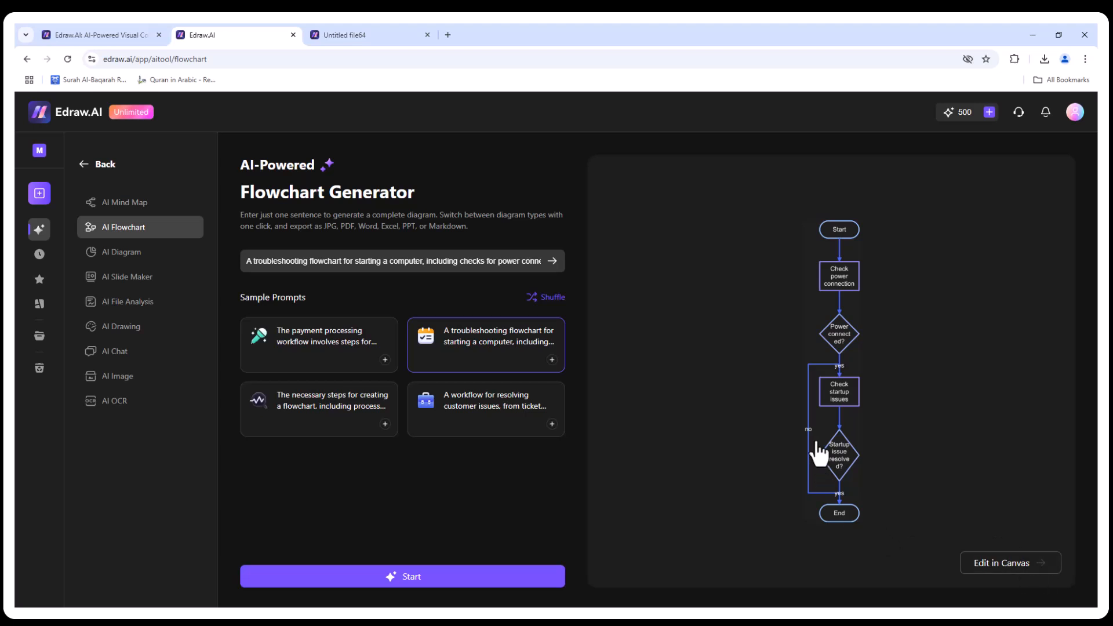
{"action": "mouse_move", "coordinate": [1009, 570]}
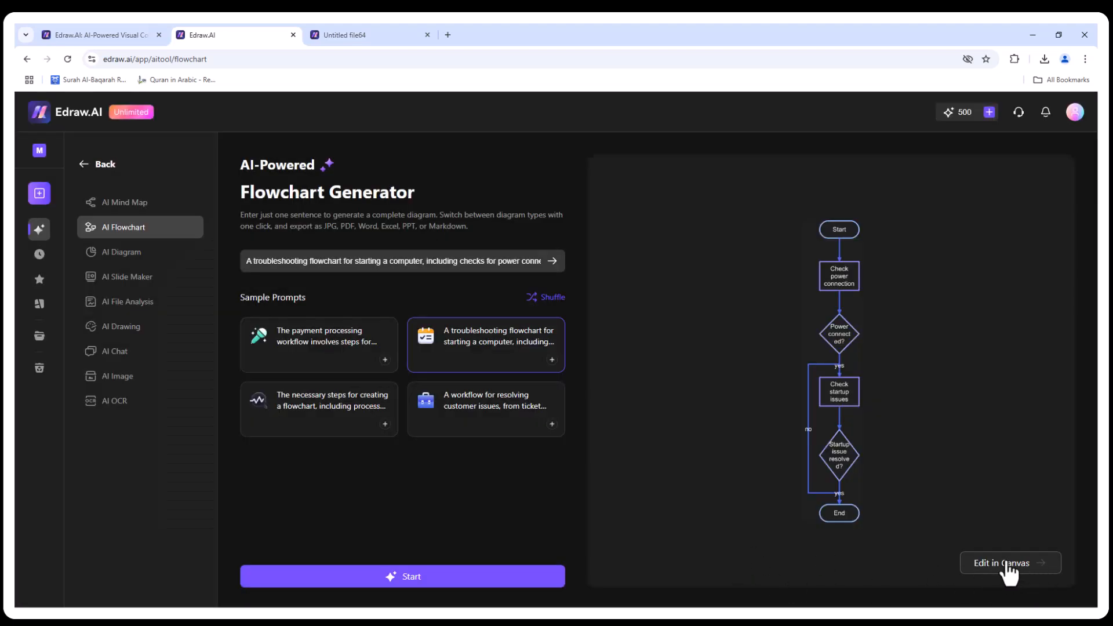
{"action": "mouse_move", "coordinate": [163, 261]}
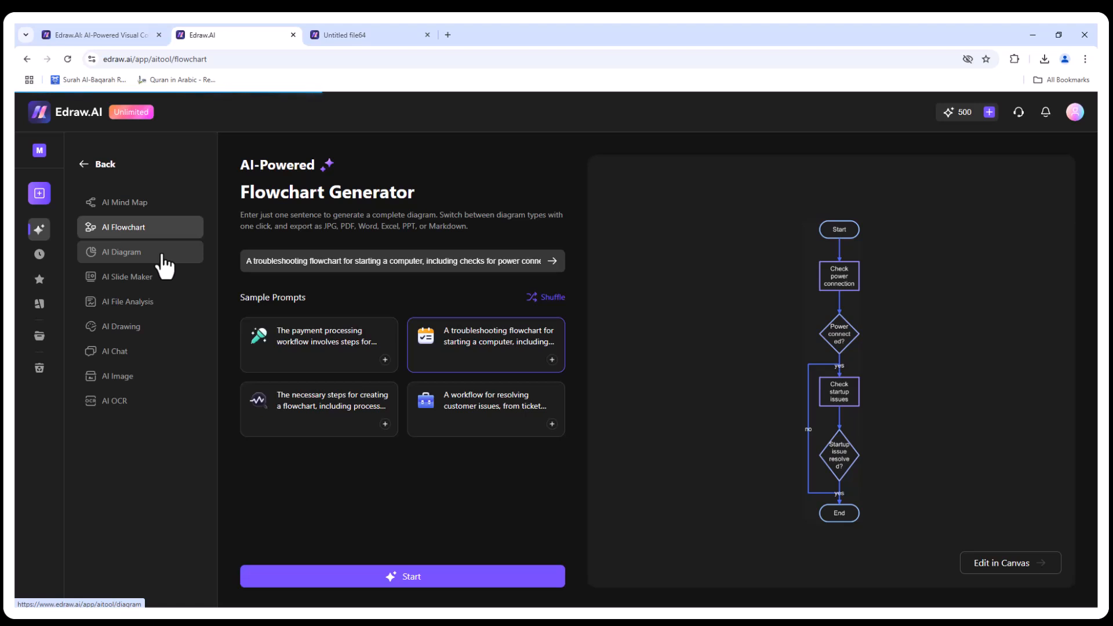
Generate an AI diagram from 'network diagram for it infrastructure' and open it with Edit in Canvas.
{"action": "left_click", "coordinate": [122, 252]}
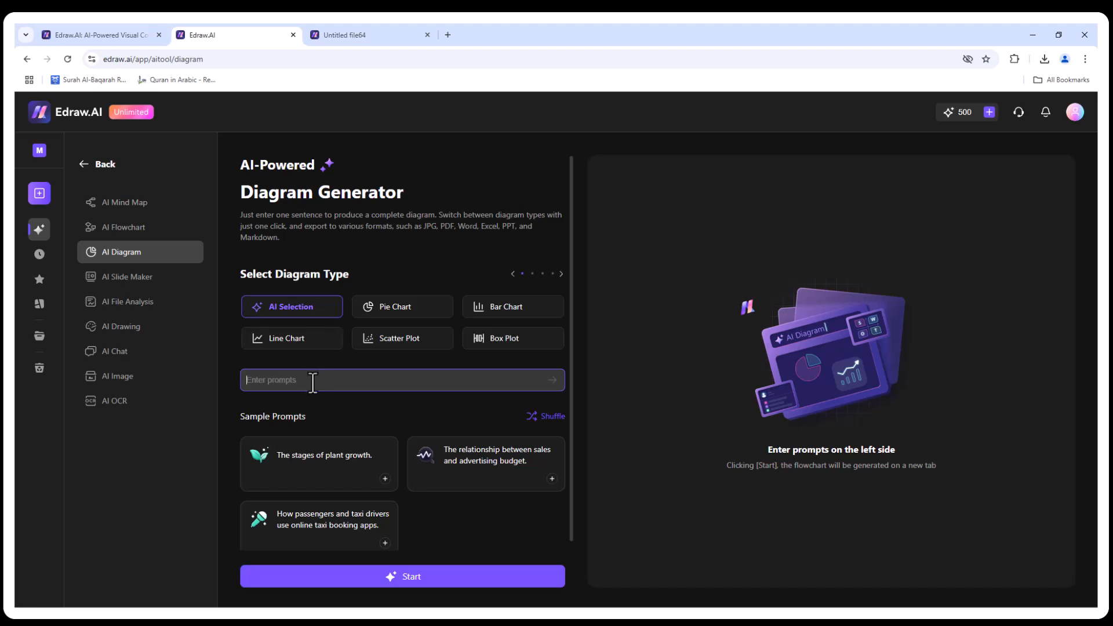
{"action": "type", "text": "n"}
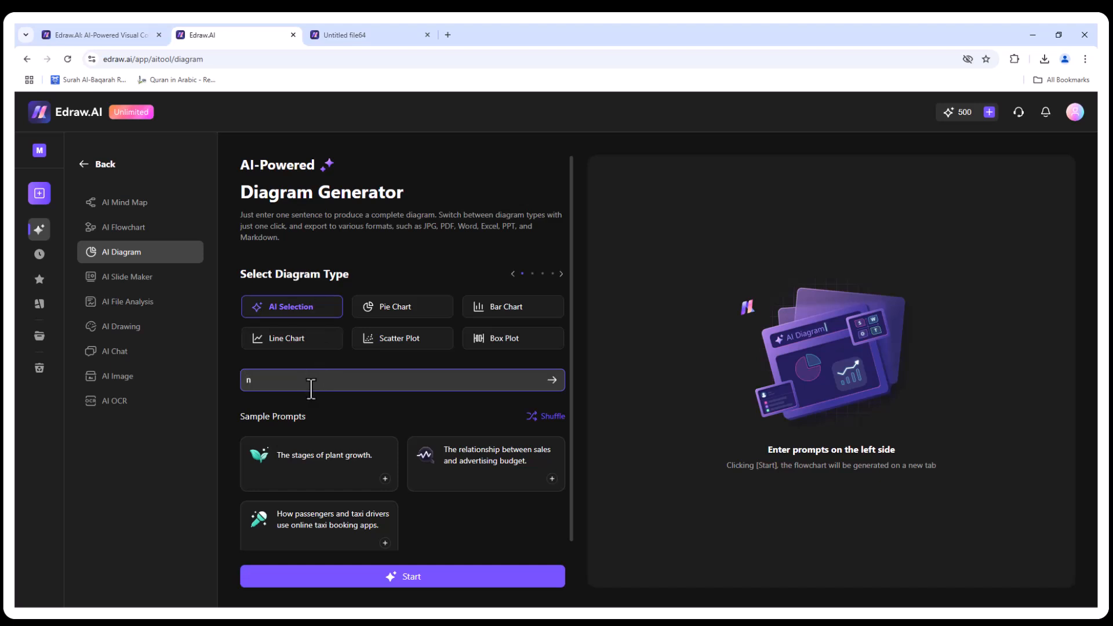
{"action": "type", "text": "etwork"}
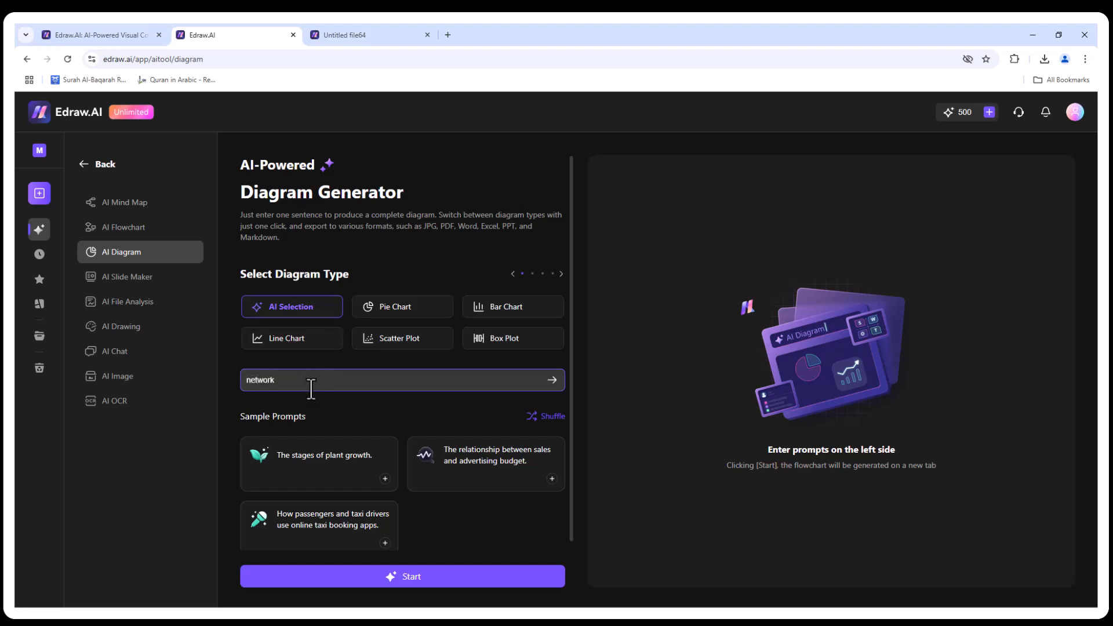
{"action": "type", "text": "dia"}
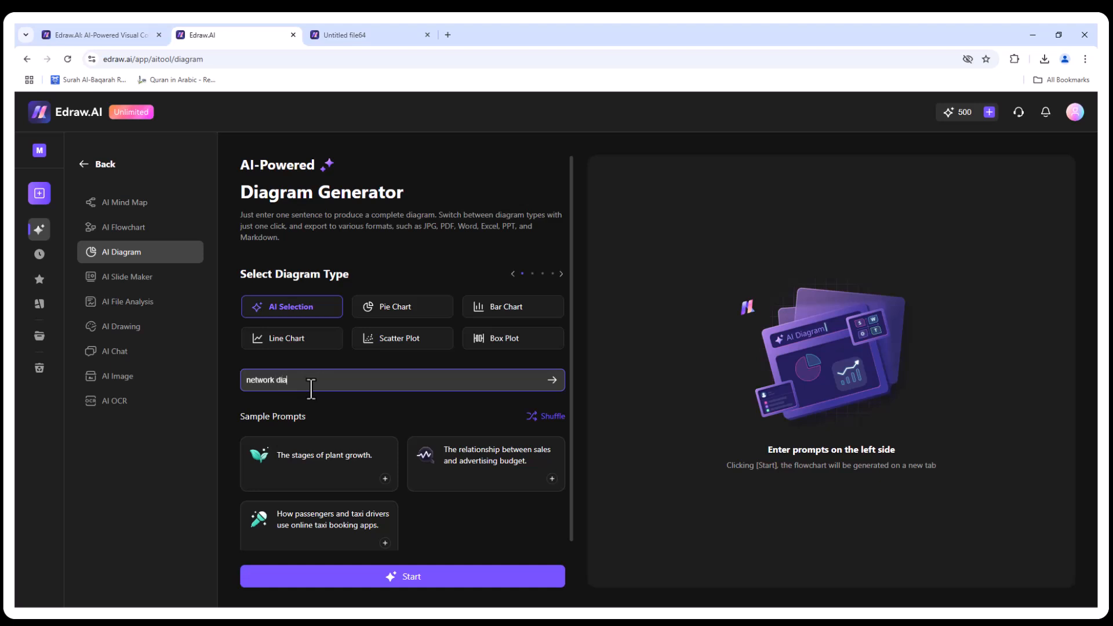
{"action": "left_click", "coordinate": [402, 576]}
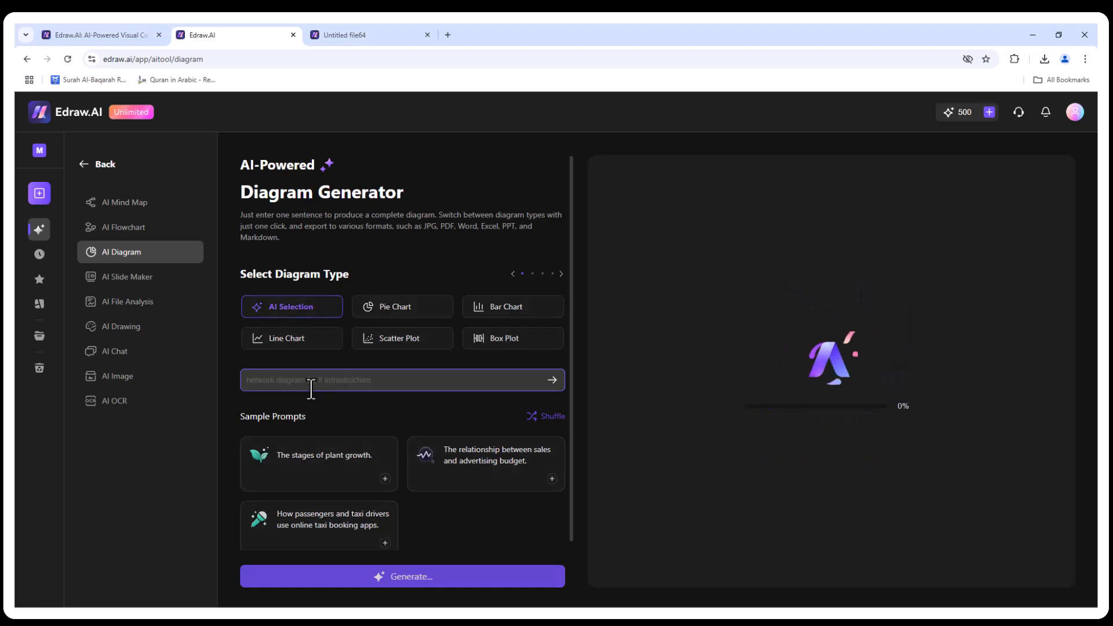
{"action": "left_click", "coordinate": [402, 576]}
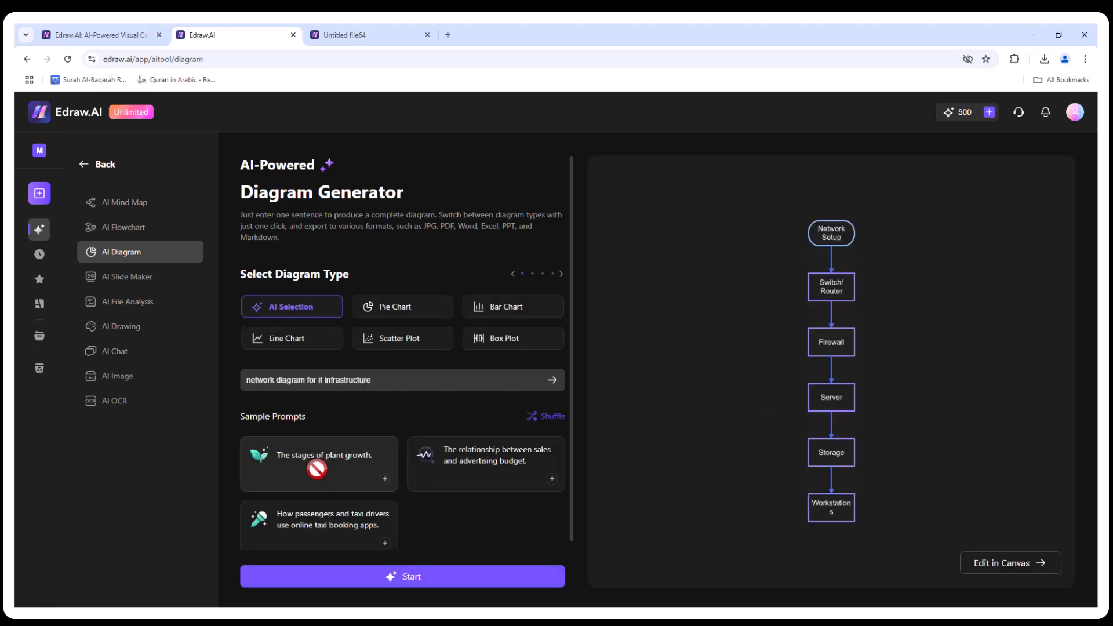
{"action": "mouse_move", "coordinate": [1004, 590]}
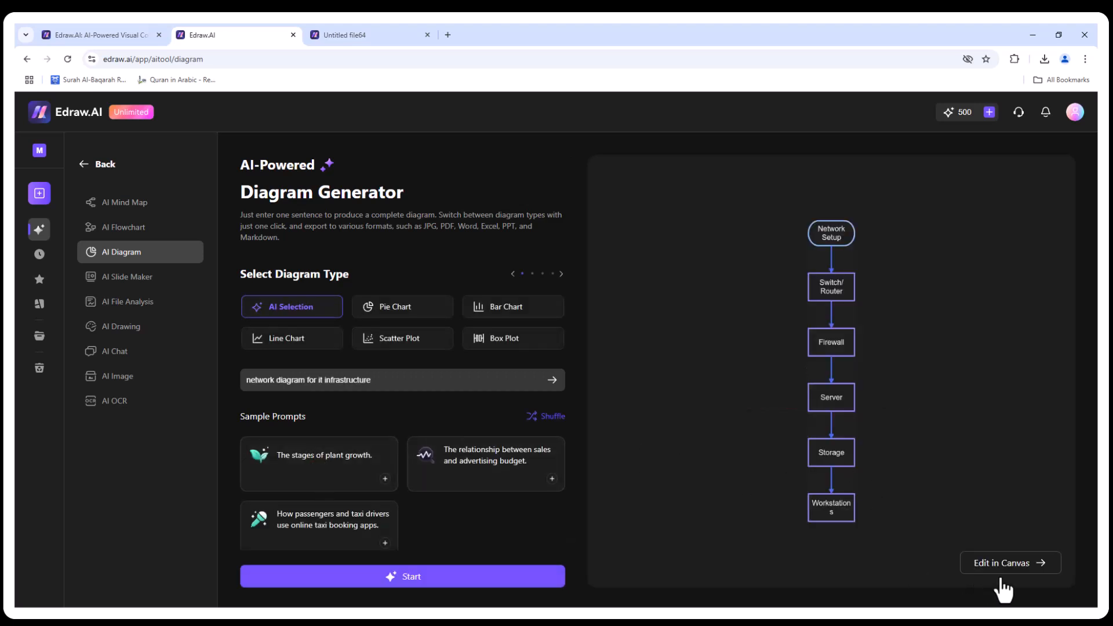
{"action": "left_click", "coordinate": [1008, 562]}
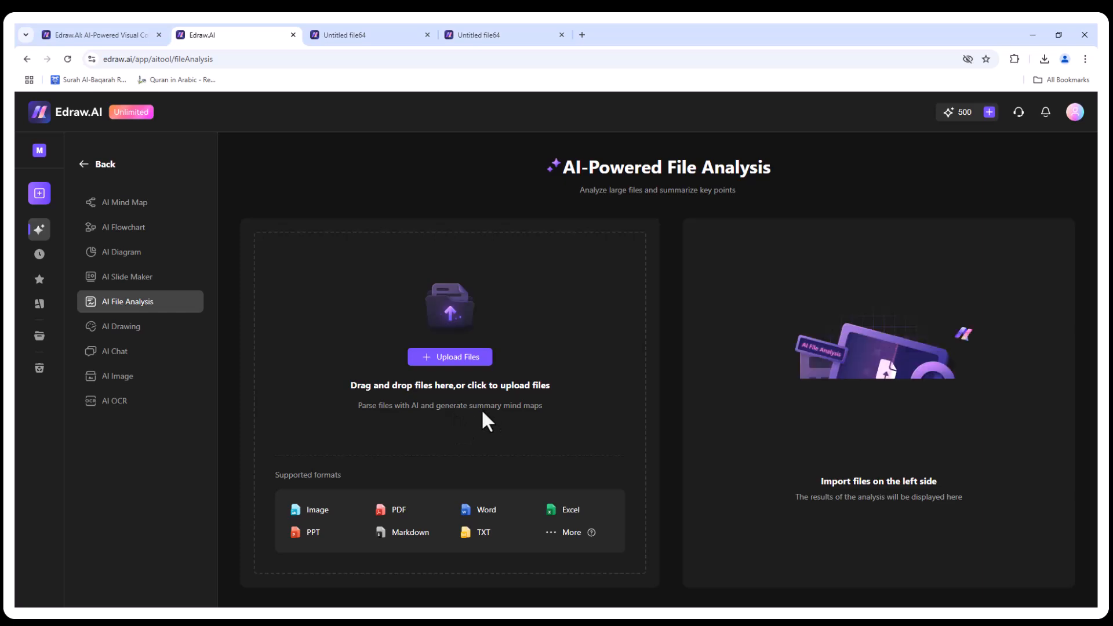
Upload the Top 5 Free AI Tools transcript .txt and scroll through its generated summary outline.
{"action": "left_click", "coordinate": [450, 356]}
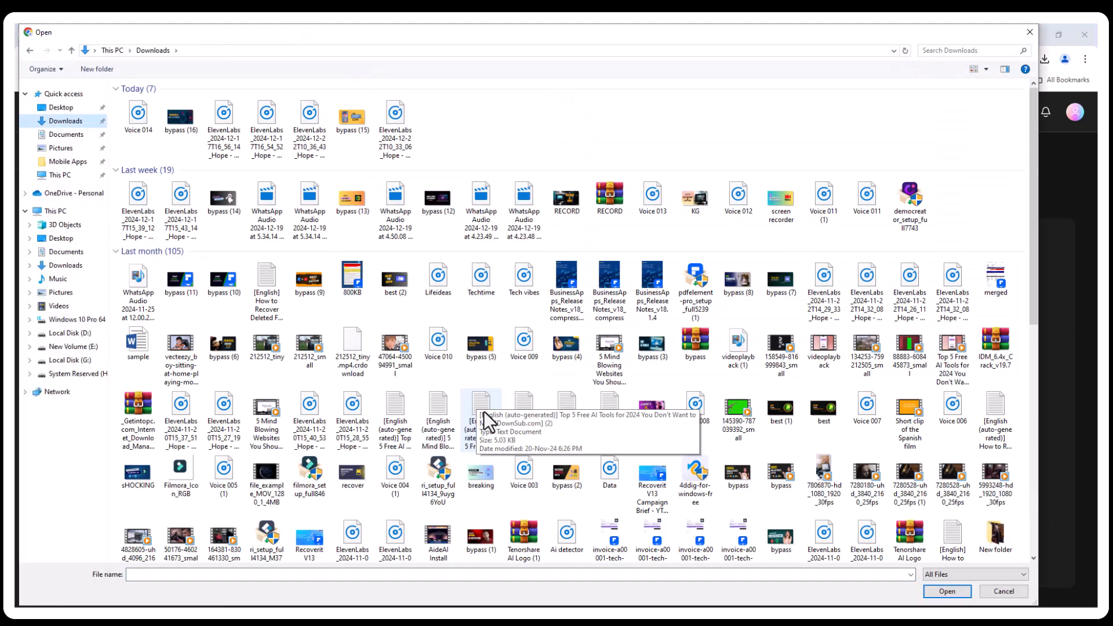
{"action": "left_click", "coordinate": [946, 590]}
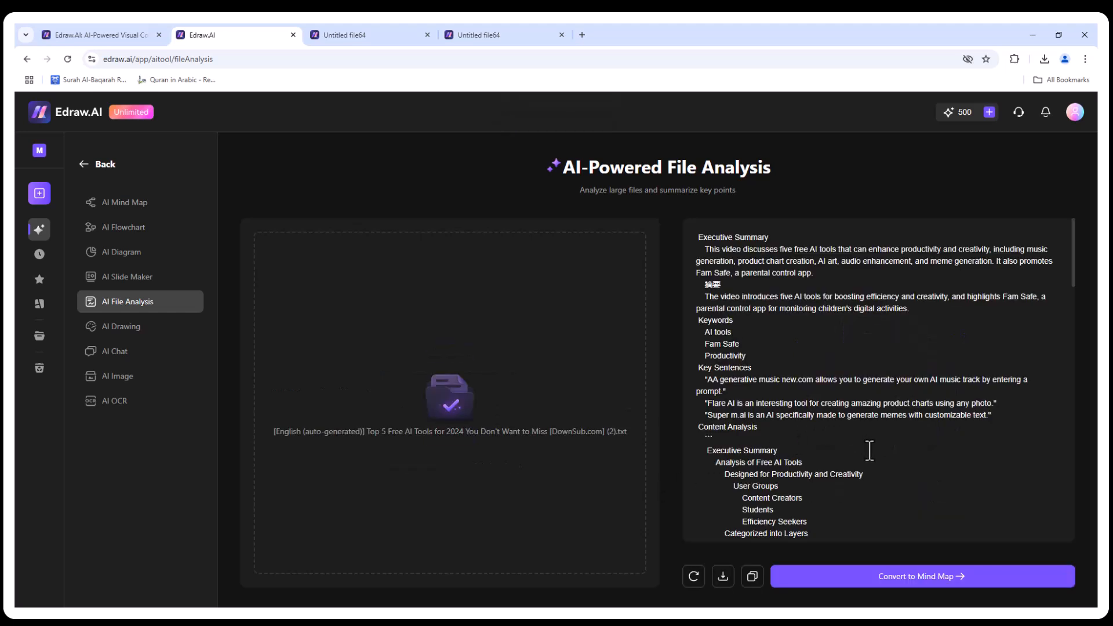
{"action": "scroll", "scroll_direction": "down", "scroll_amount": 3}
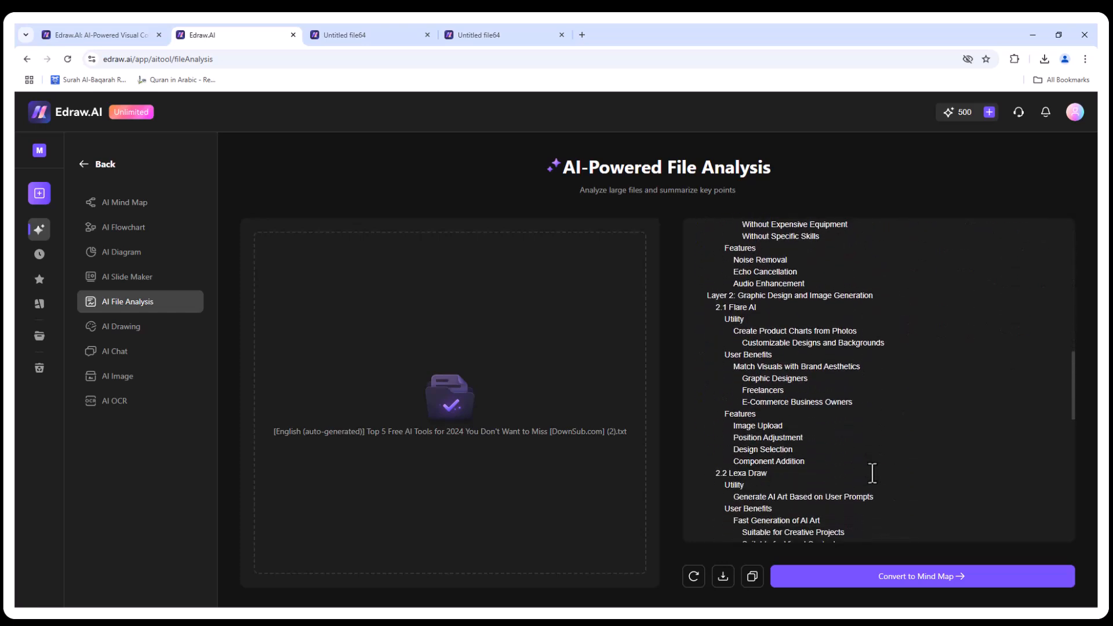
{"action": "scroll", "scroll_direction": "down", "scroll_amount": 3}
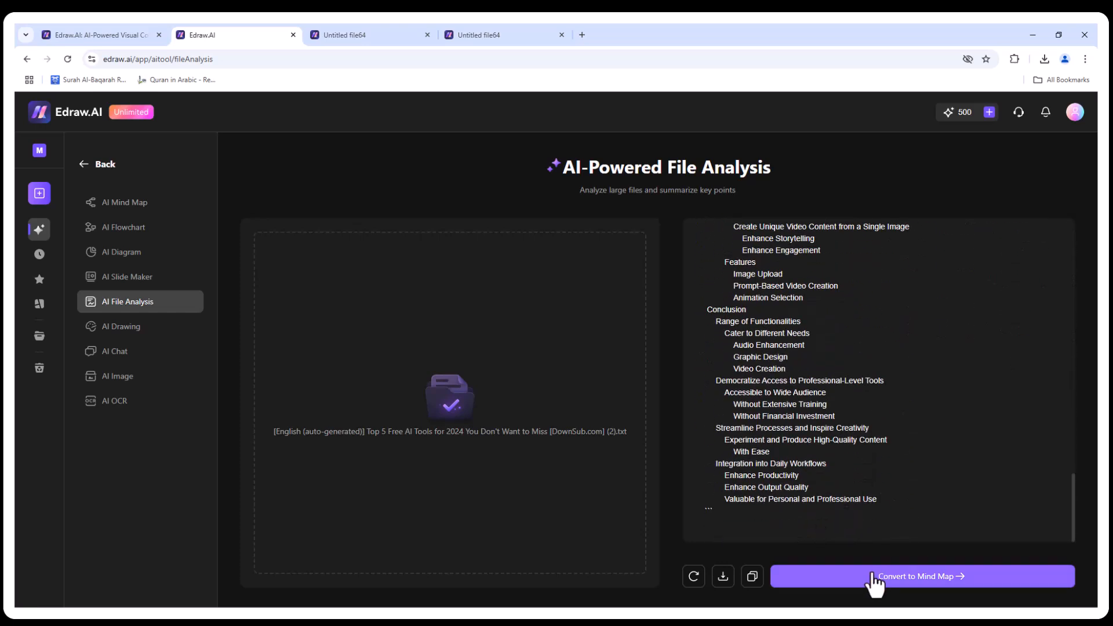
{"action": "mouse_move", "coordinate": [879, 592]}
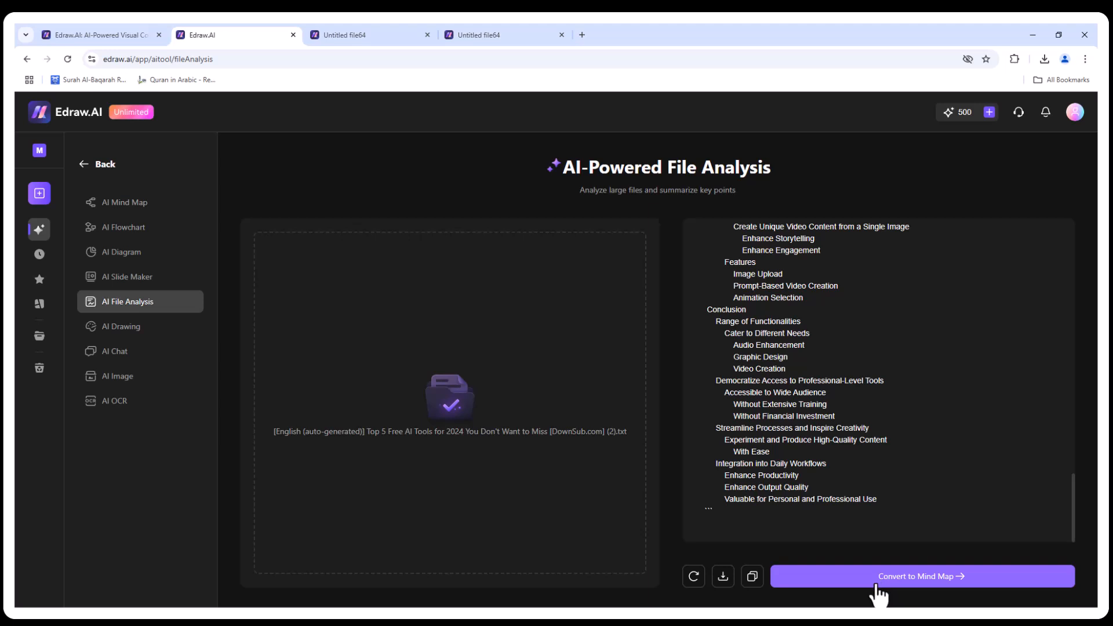
{"action": "mouse_move", "coordinate": [131, 331]}
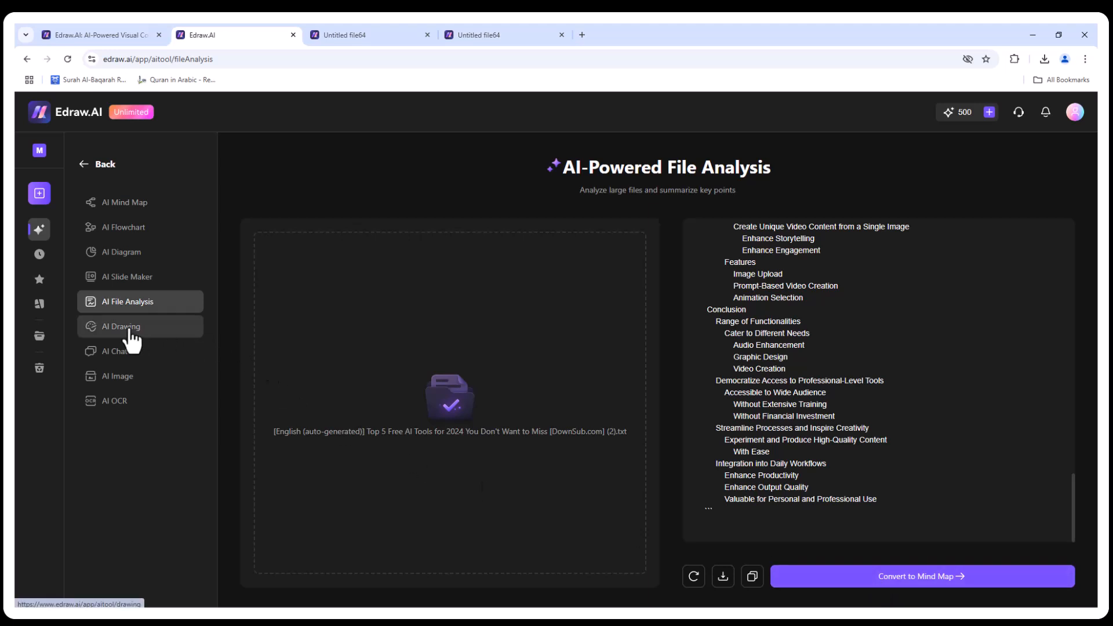
{"action": "left_click", "coordinate": [121, 326]}
{"action": "type", "text": "draw a futuristic workspac"}
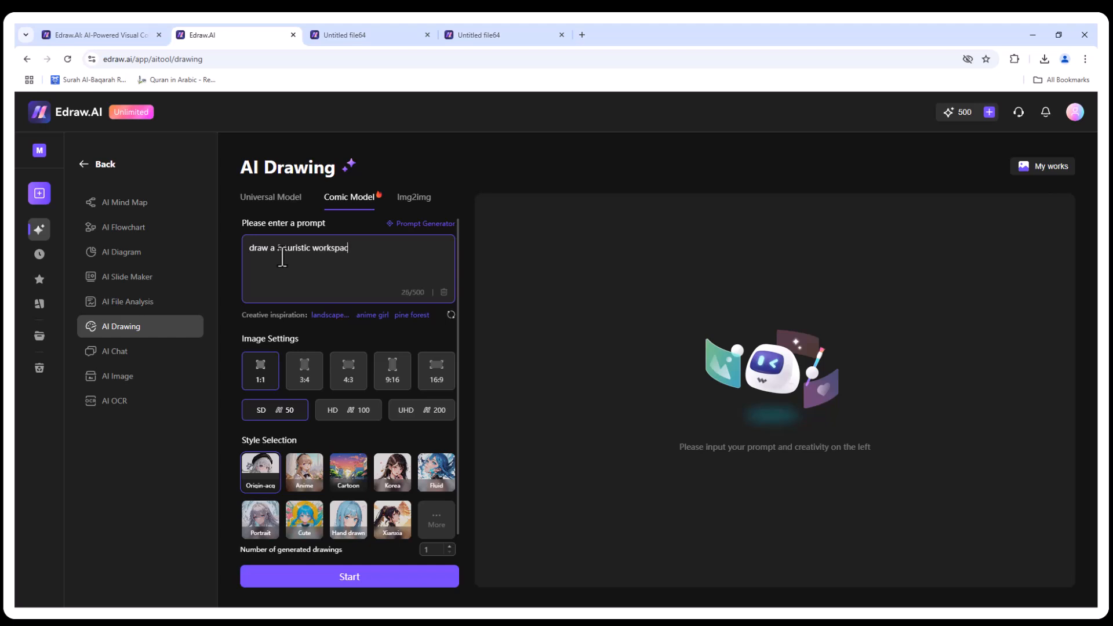
{"action": "left_click", "coordinate": [349, 576]}
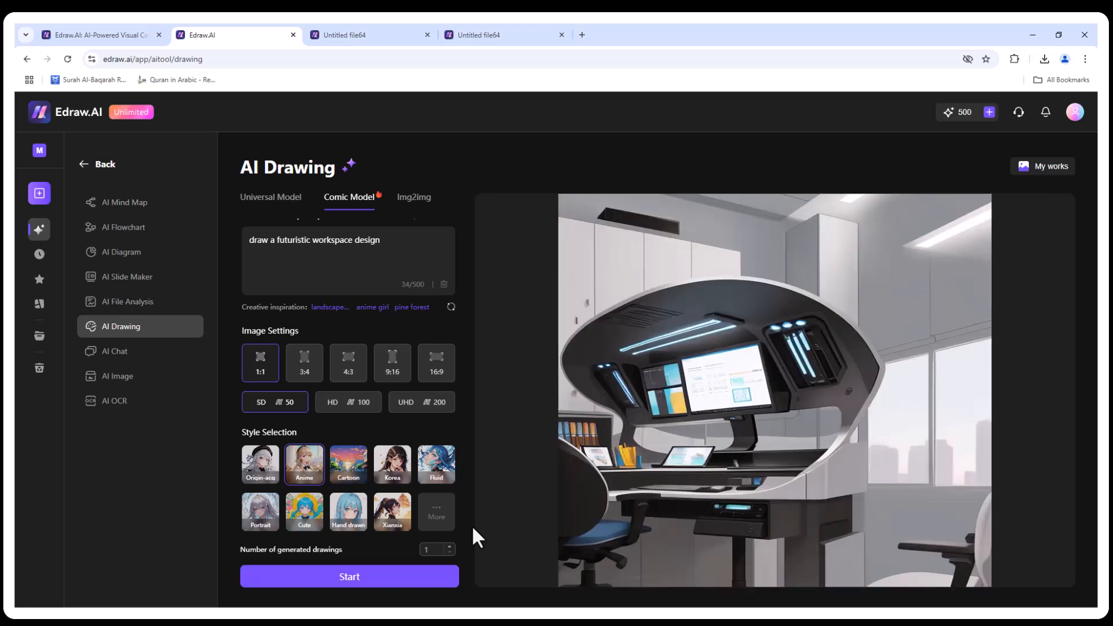
{"action": "mouse_move", "coordinate": [118, 376]}
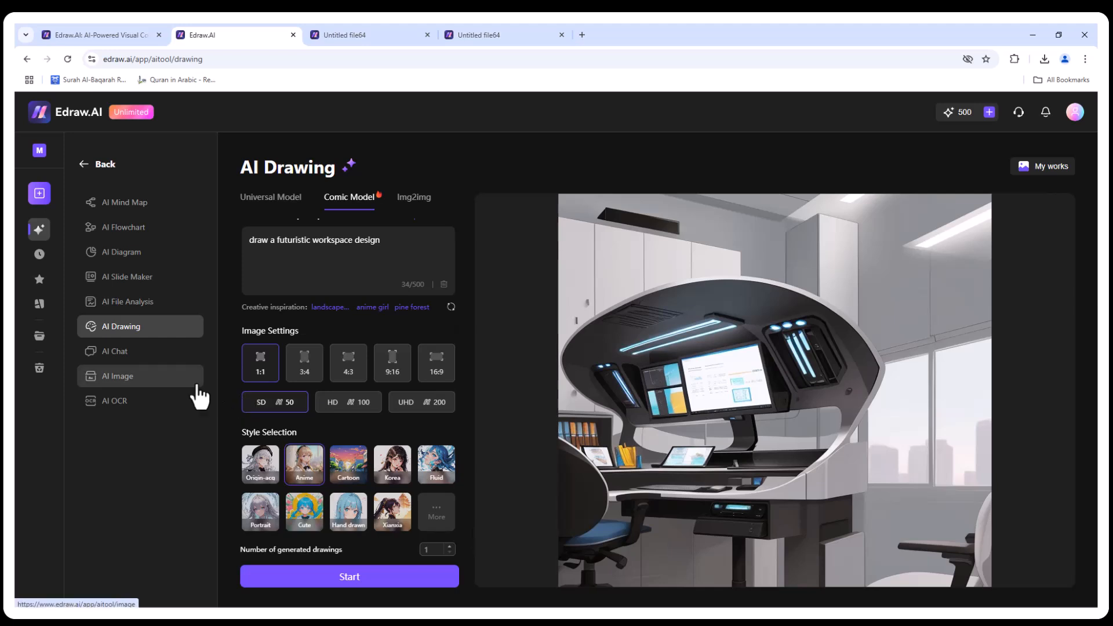
{"action": "mouse_move", "coordinate": [115, 350]}
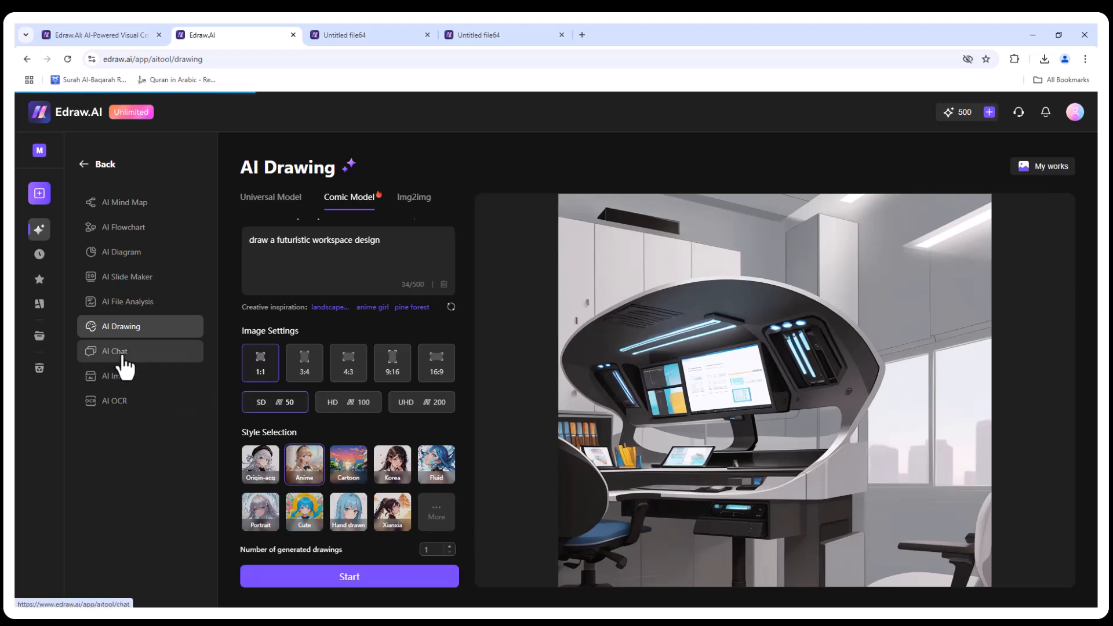
Review the existing AI Chat conversation, then switch to the AI Image tools.
{"action": "left_click", "coordinate": [114, 350]}
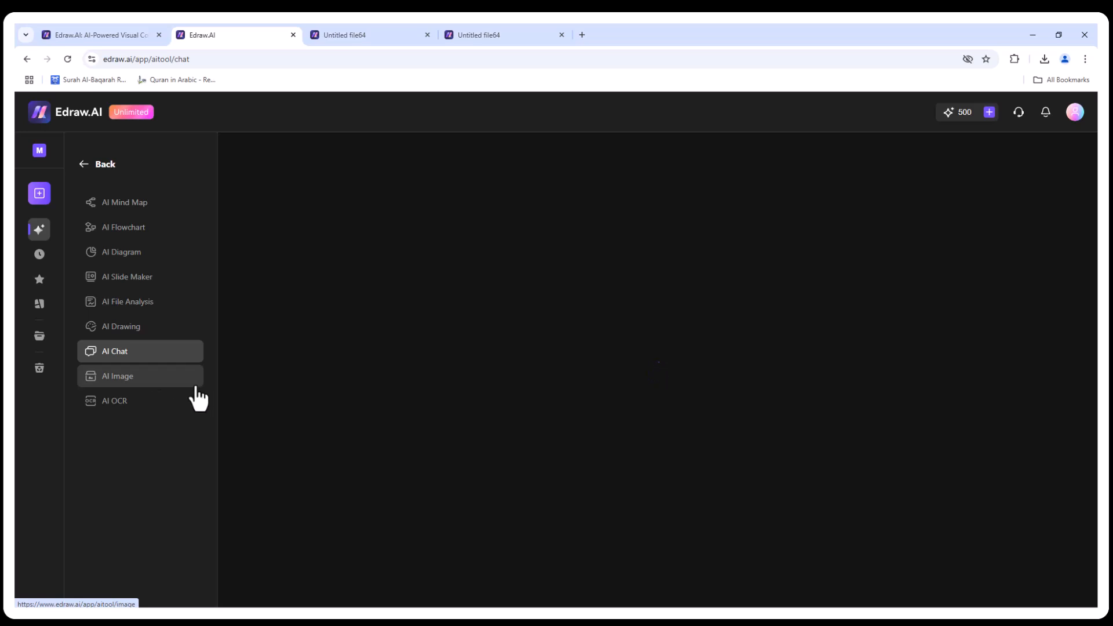
{"action": "left_click", "coordinate": [115, 350]}
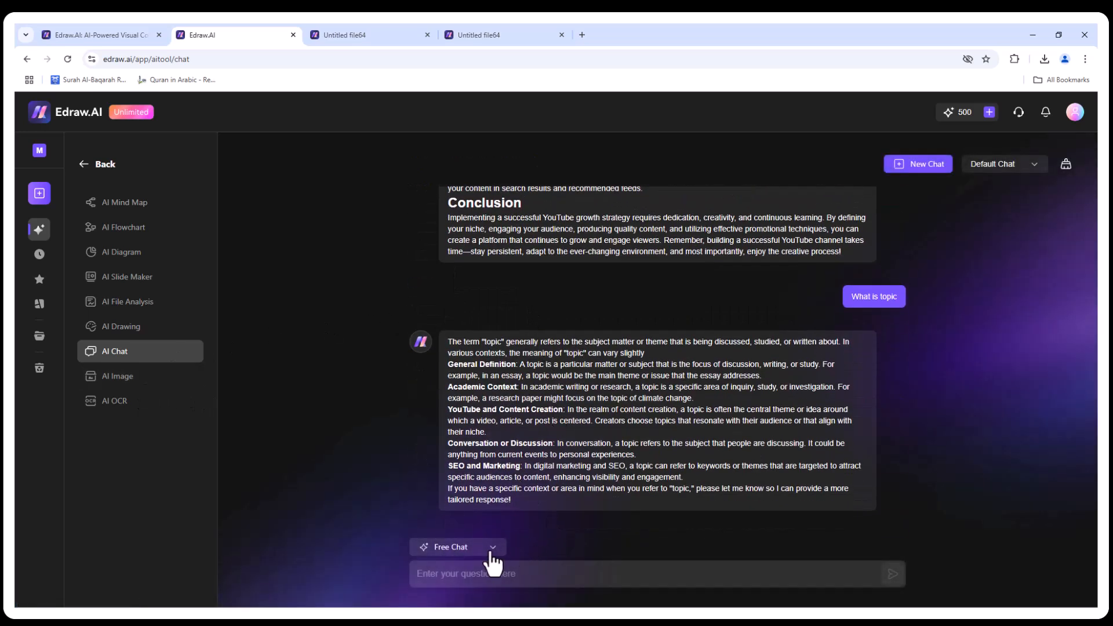
{"action": "mouse_move", "coordinate": [692, 472]}
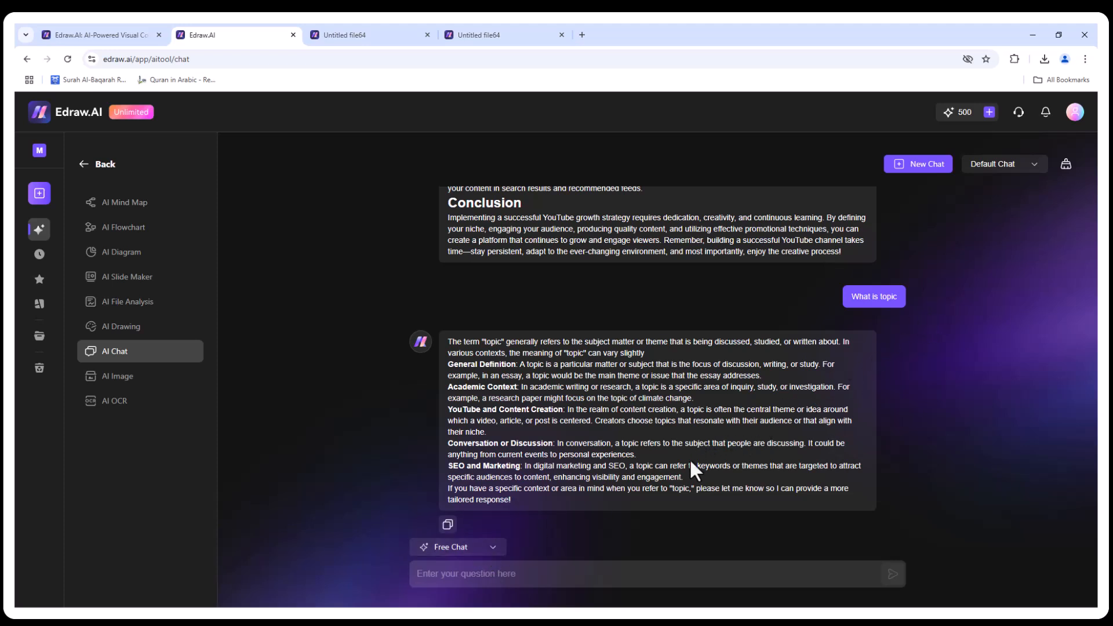
{"action": "mouse_move", "coordinate": [123, 384]}
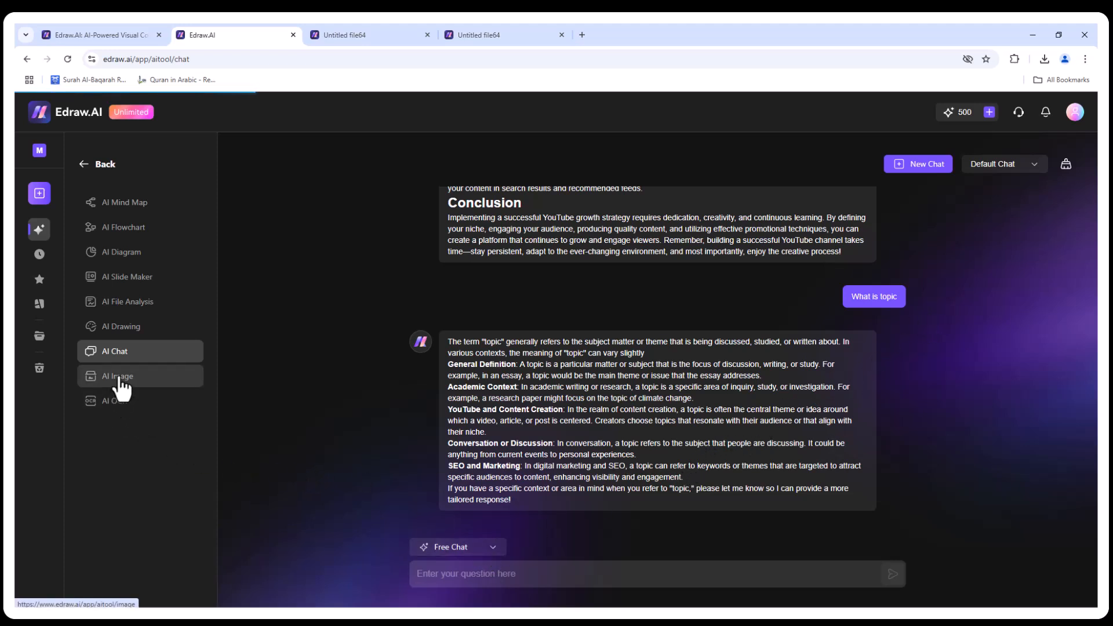
{"action": "left_click", "coordinate": [117, 375]}
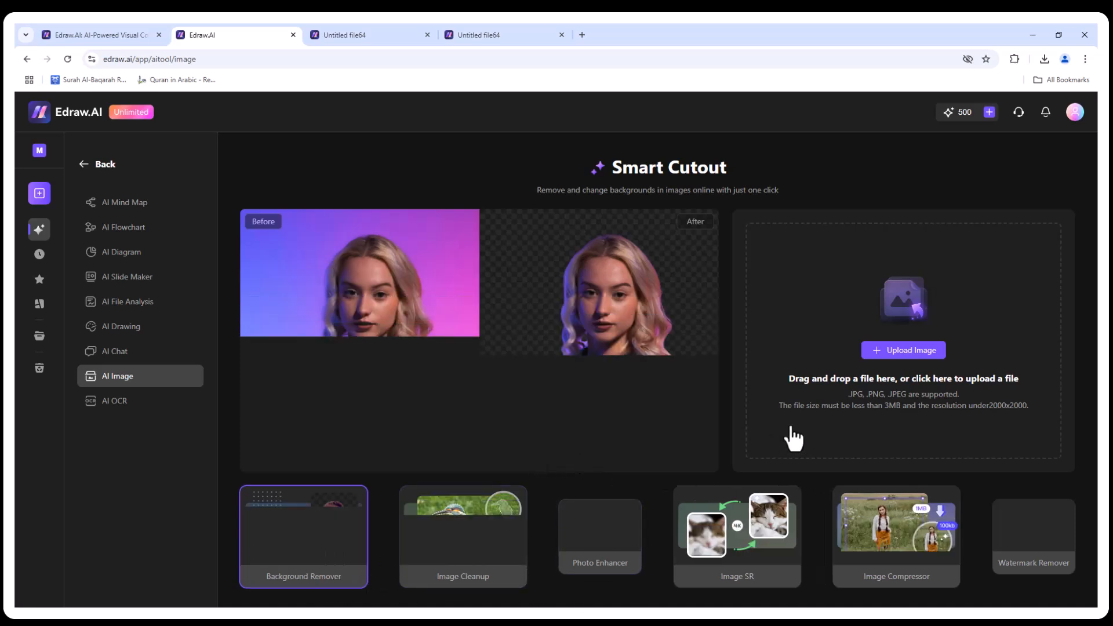
Upload a portrait photo to Smart Cutout and compare the original against the cutout with the slider.
{"action": "left_click", "coordinate": [903, 350]}
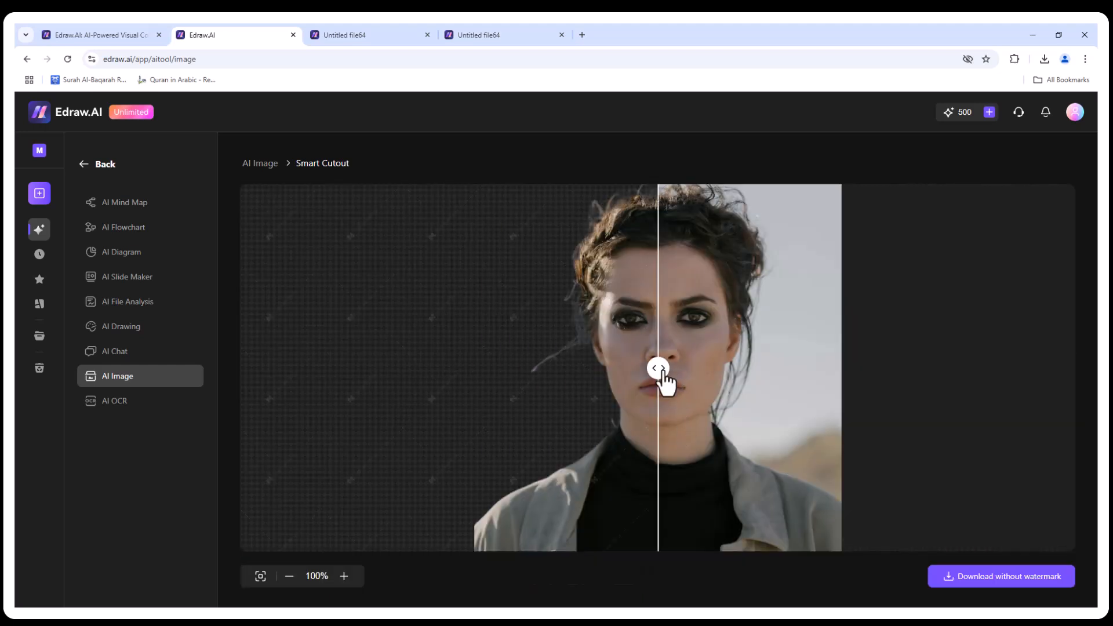
{"action": "left_click", "coordinate": [128, 276]}
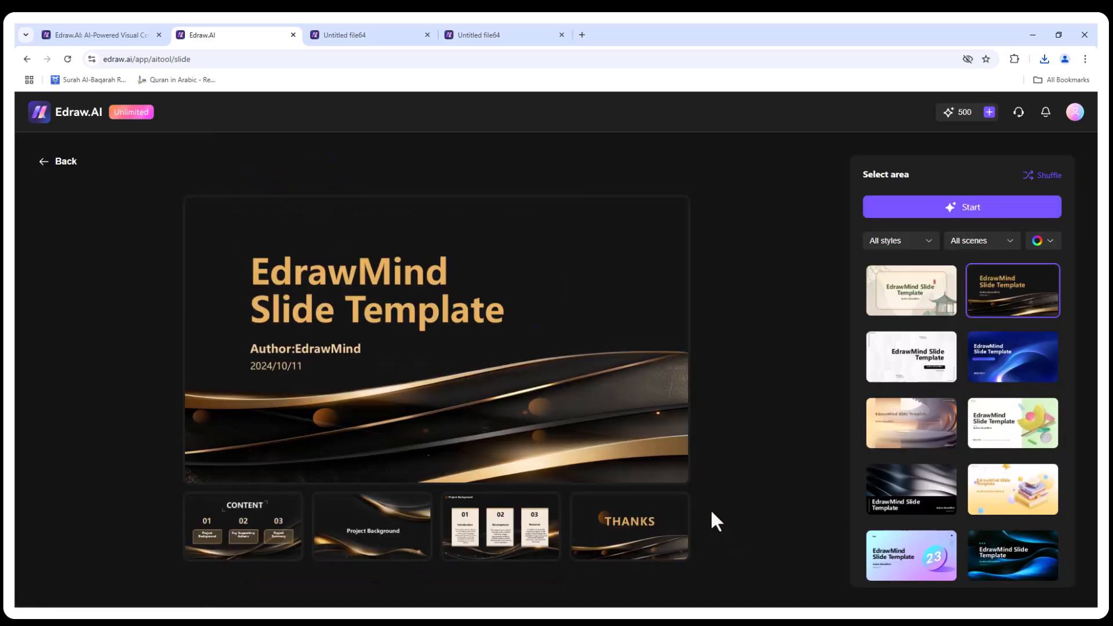
Preview the dark gold EdrawMind Slide Template in the AI slide gallery.
{"action": "left_click", "coordinate": [961, 207]}
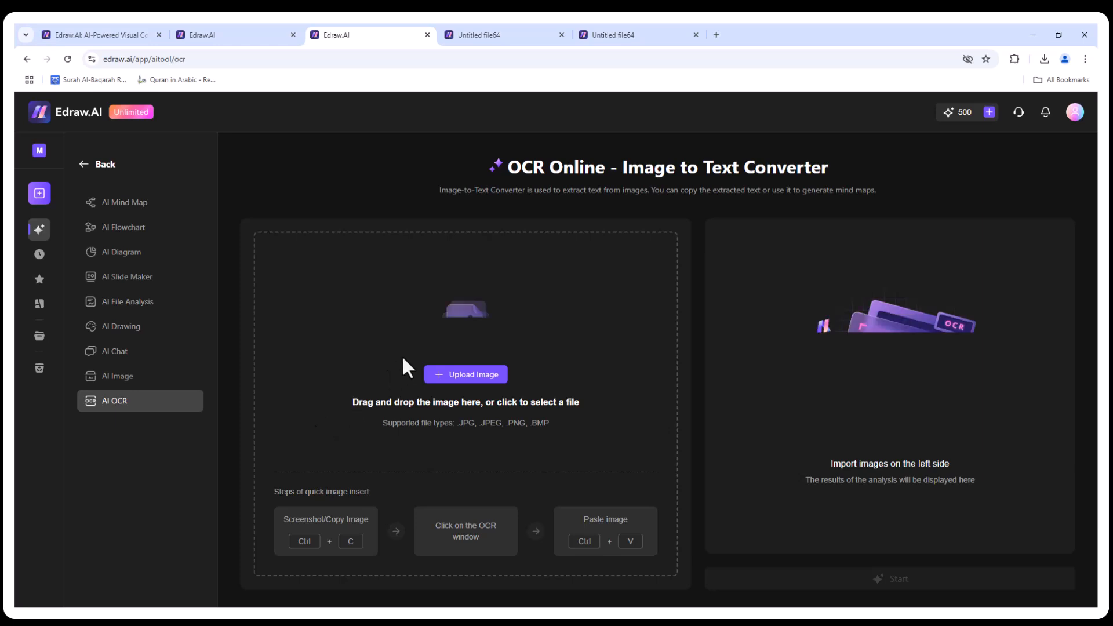
Upload the parental control banner, extract "BEST PARENTAL CONTROL SITE" and copy it to the clipboard.
{"action": "left_click", "coordinate": [466, 374]}
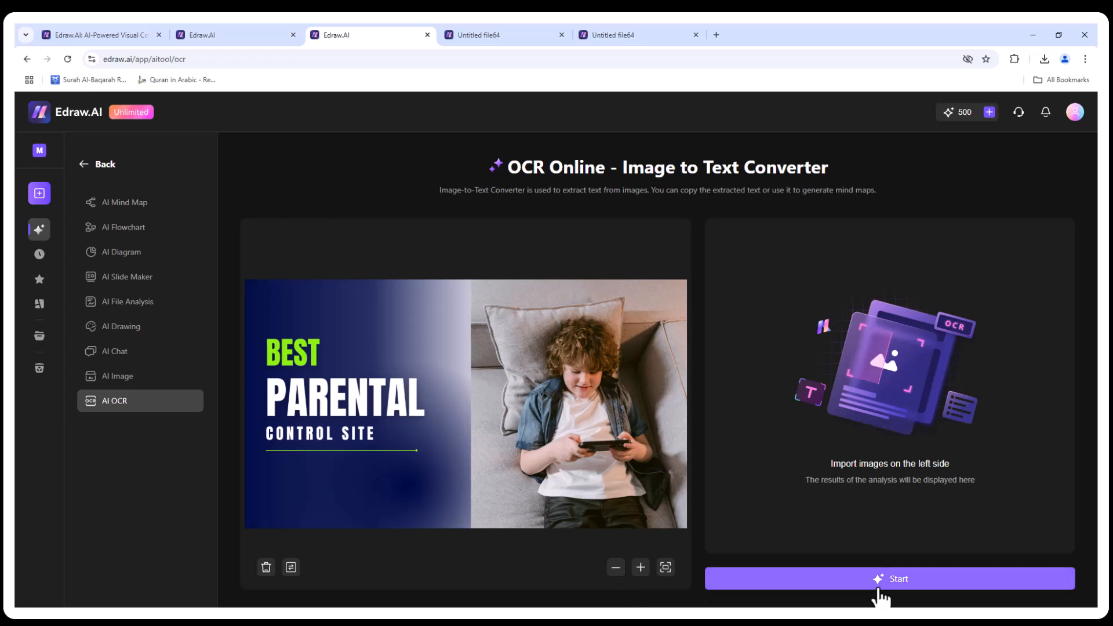
{"action": "left_click", "coordinate": [889, 578]}
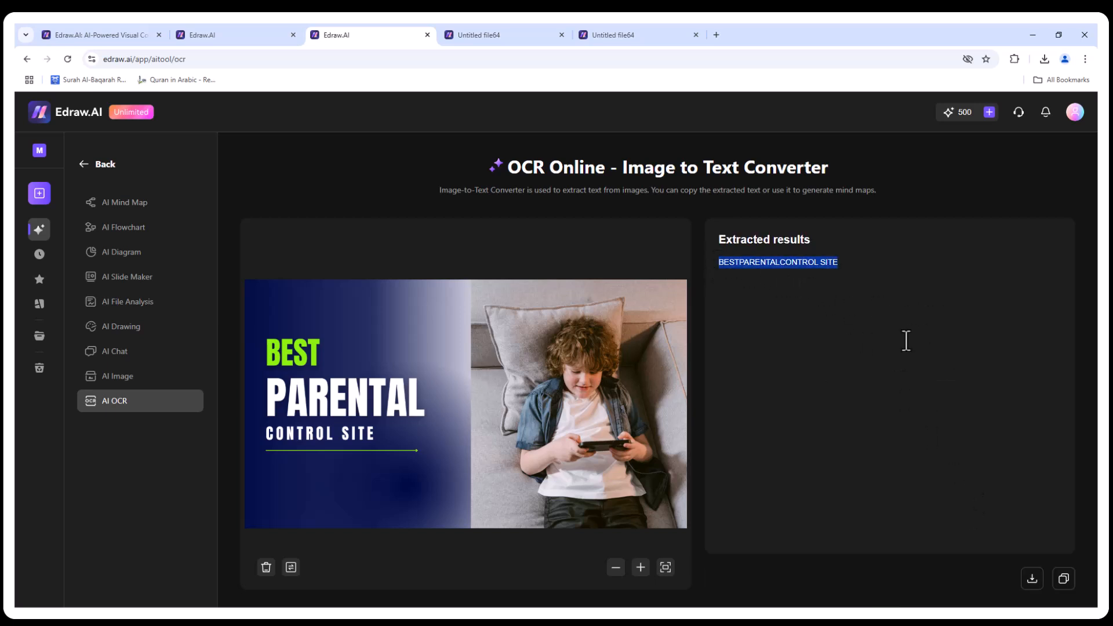
{"action": "left_click", "coordinate": [1031, 578]}
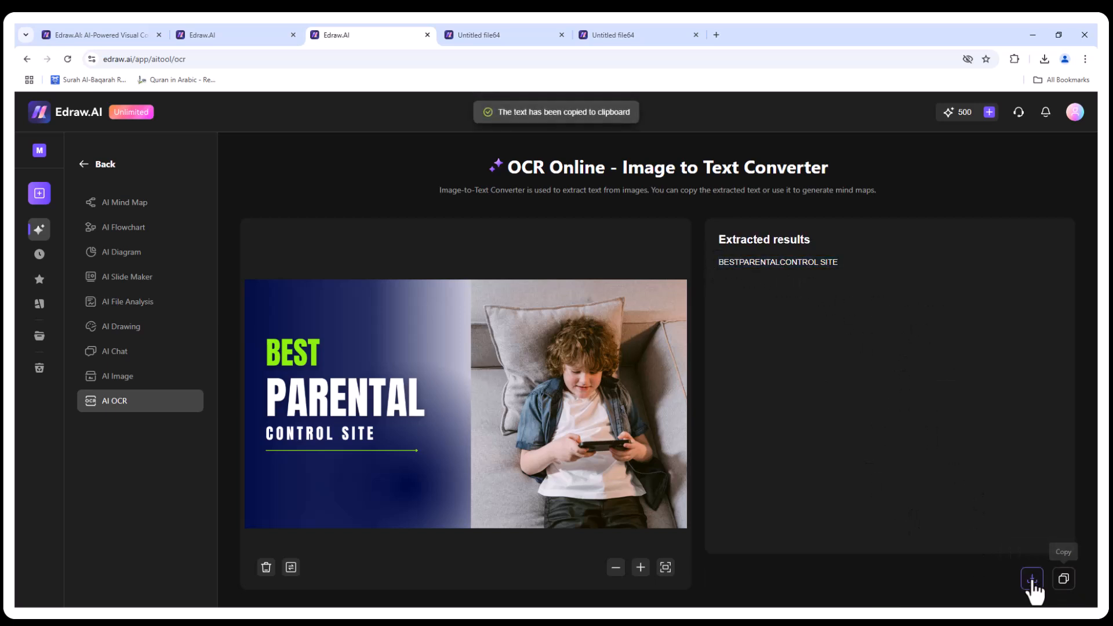
{"action": "mouse_move", "coordinate": [31, 320]}
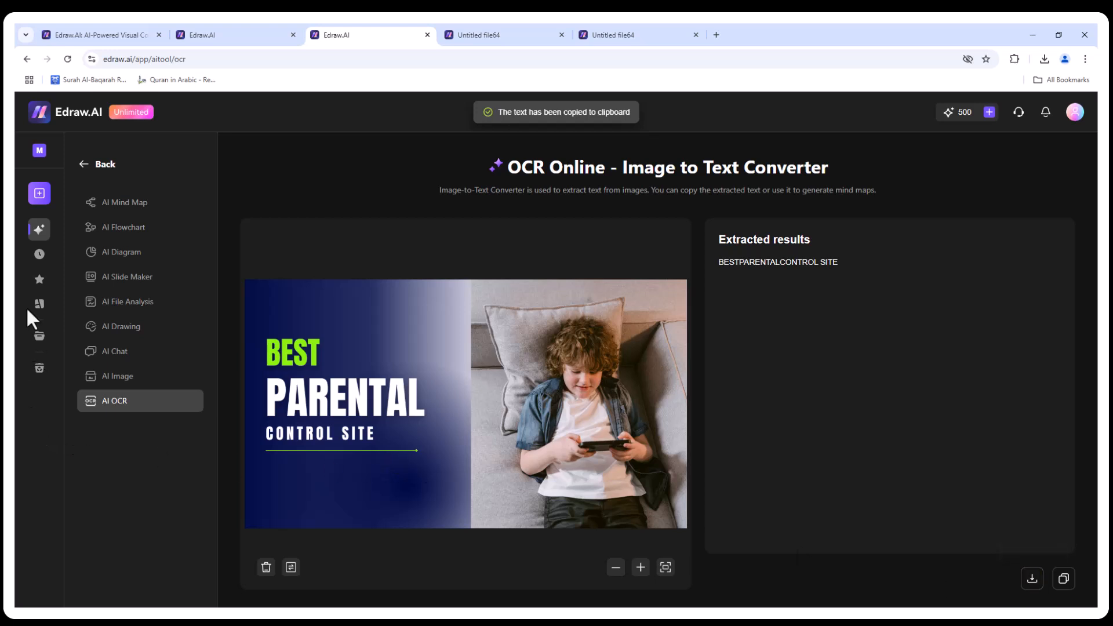
{"action": "mouse_move", "coordinate": [39, 150]}
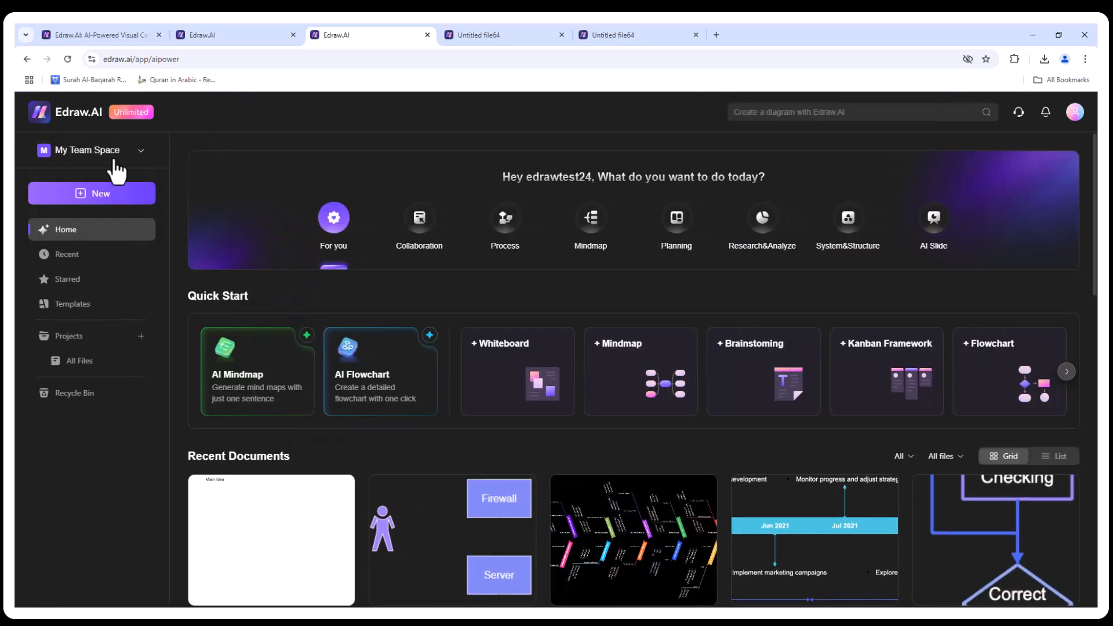
Browse the Templates gallery down to the timeline, org chart and Gantt chart cards.
{"action": "left_click", "coordinate": [72, 303]}
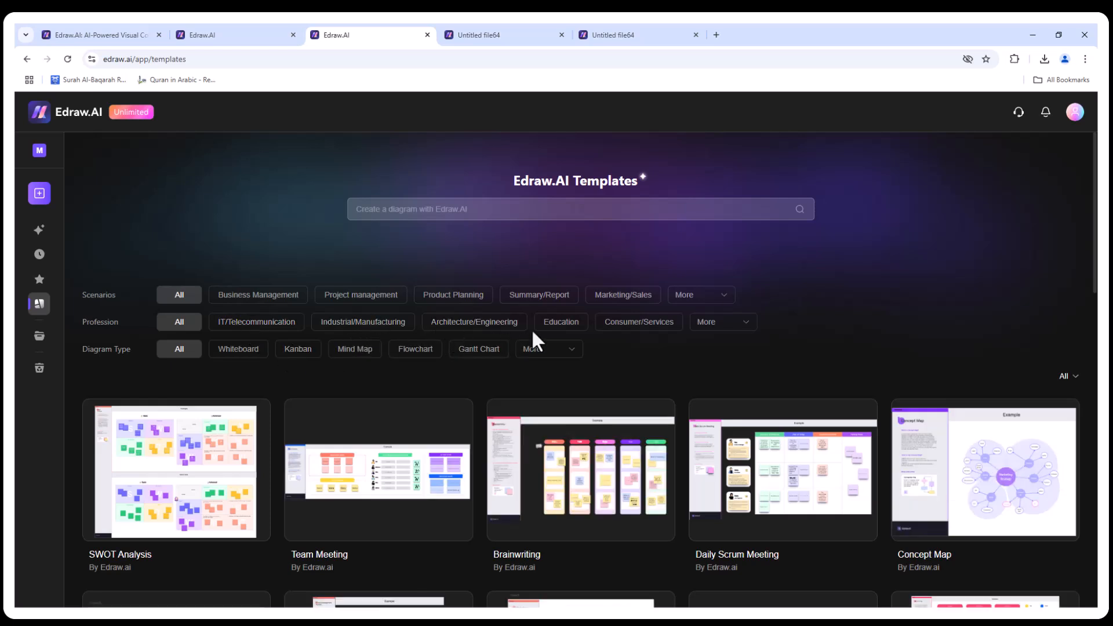
{"action": "mouse_move", "coordinate": [238, 349]}
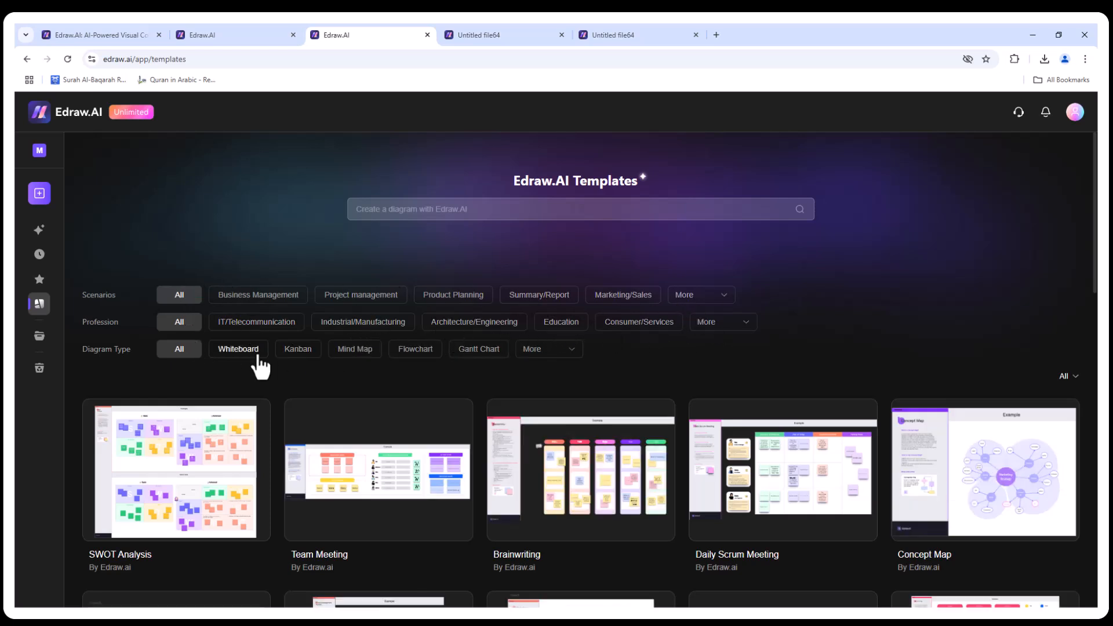
{"action": "scroll", "scroll_direction": "down", "scroll_amount": 3}
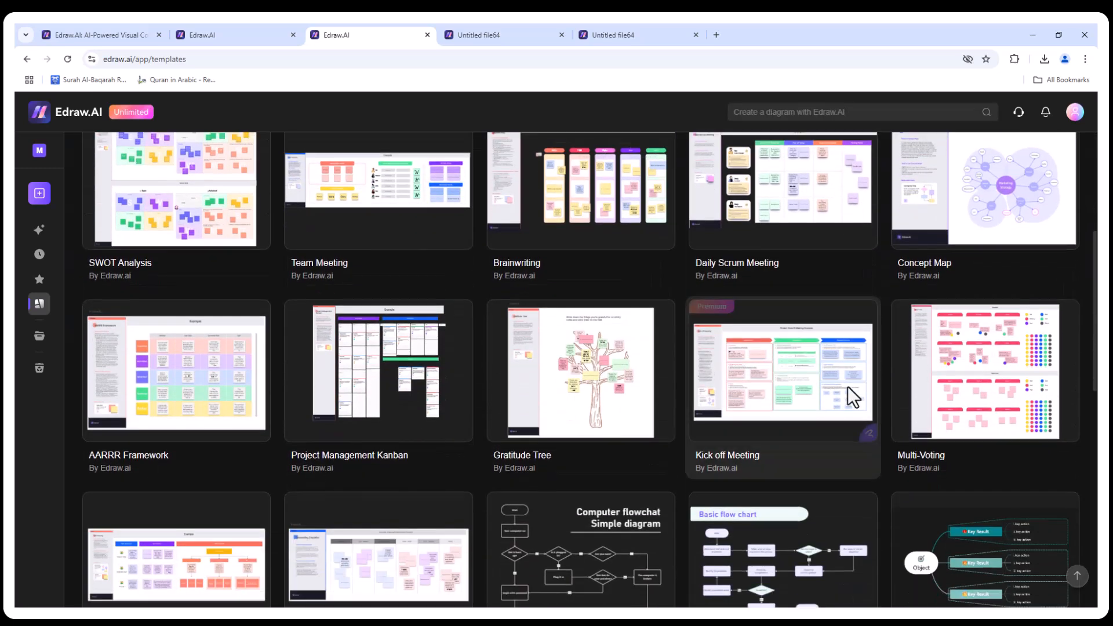
{"action": "scroll", "scroll_direction": "down", "scroll_amount": 3}
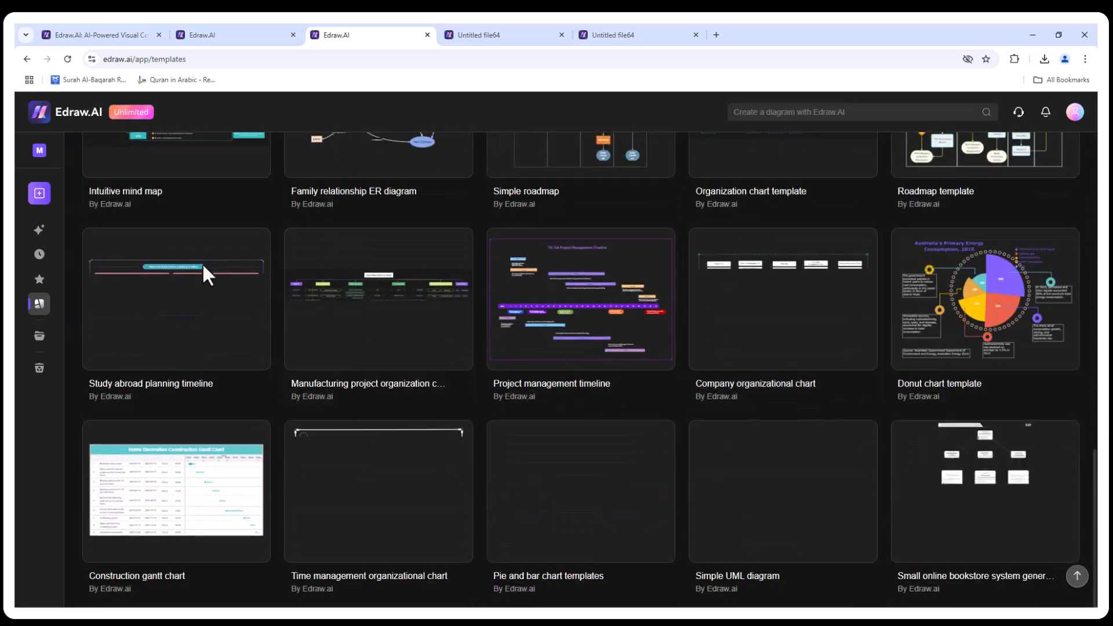
{"action": "mouse_move", "coordinate": [39, 230]}
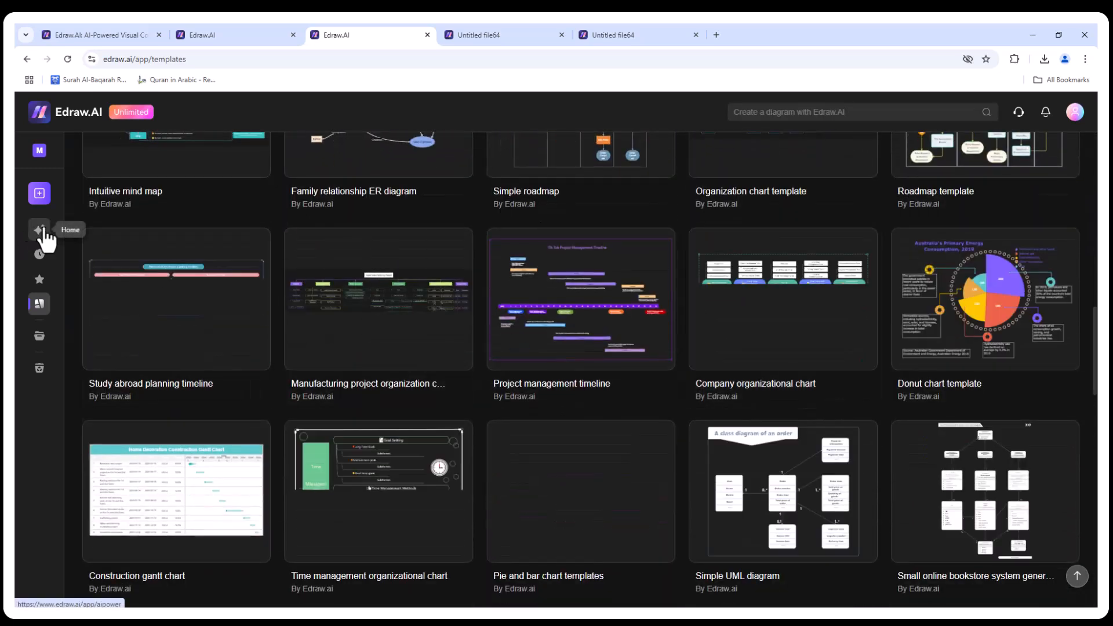
From Home, view the Invite Team Member dialog under My Team Space and dismiss it.
{"action": "left_click", "coordinate": [40, 231]}
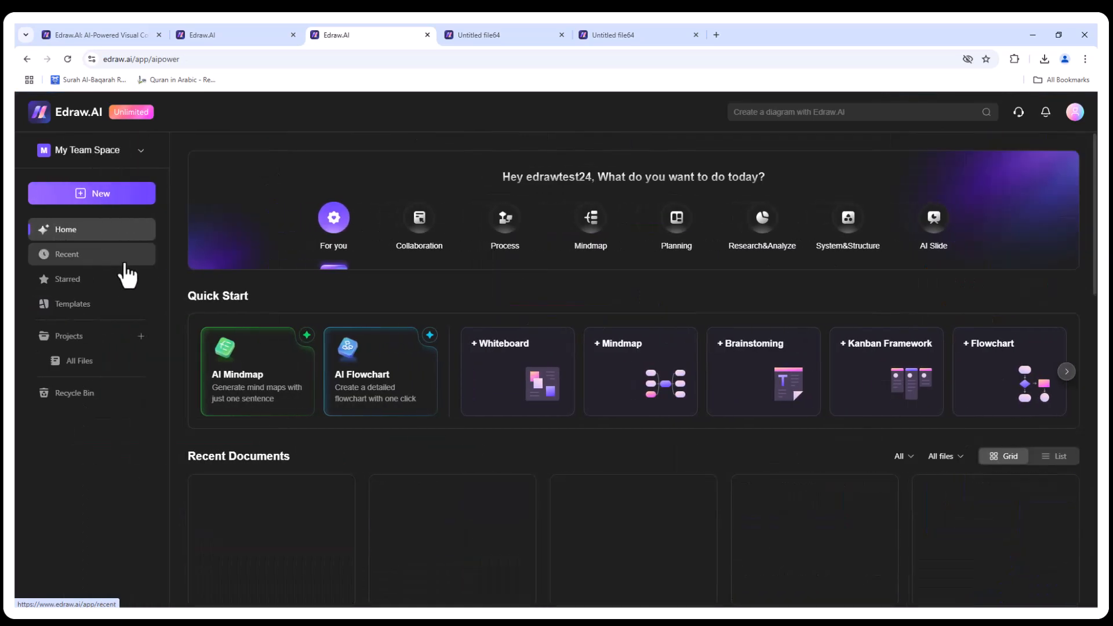
{"action": "mouse_move", "coordinate": [107, 416]}
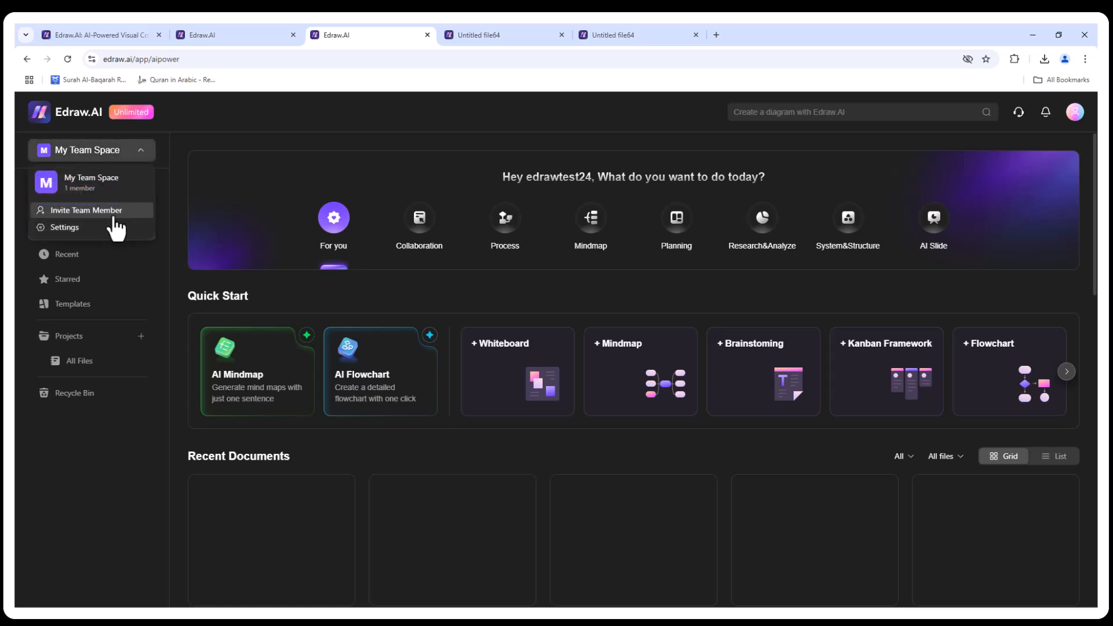
{"action": "left_click", "coordinate": [87, 209]}
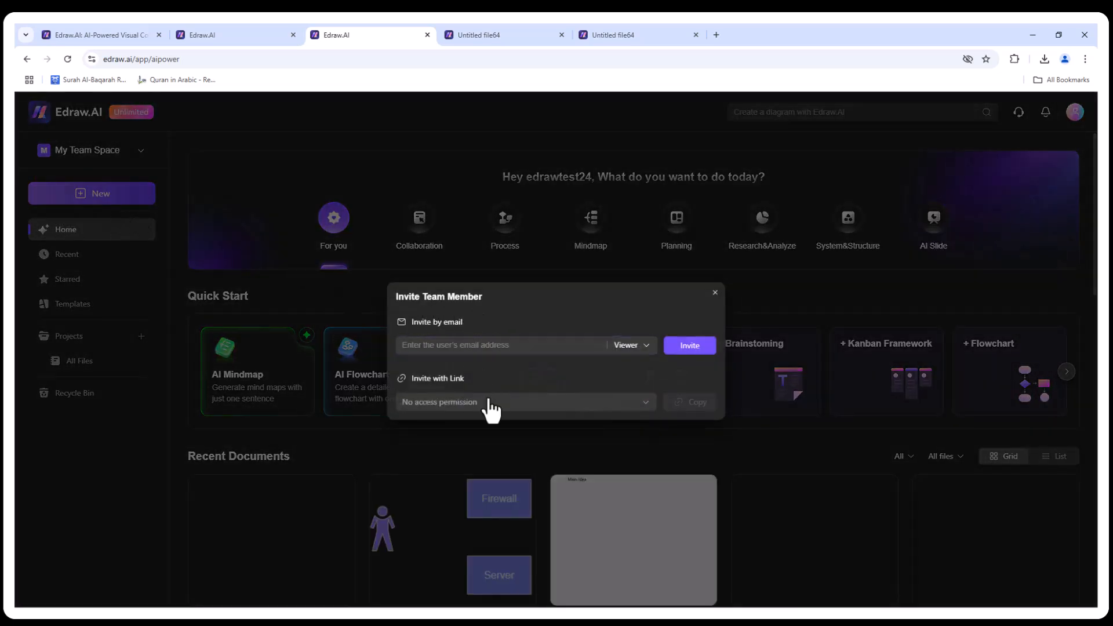
{"action": "mouse_move", "coordinate": [642, 428]}
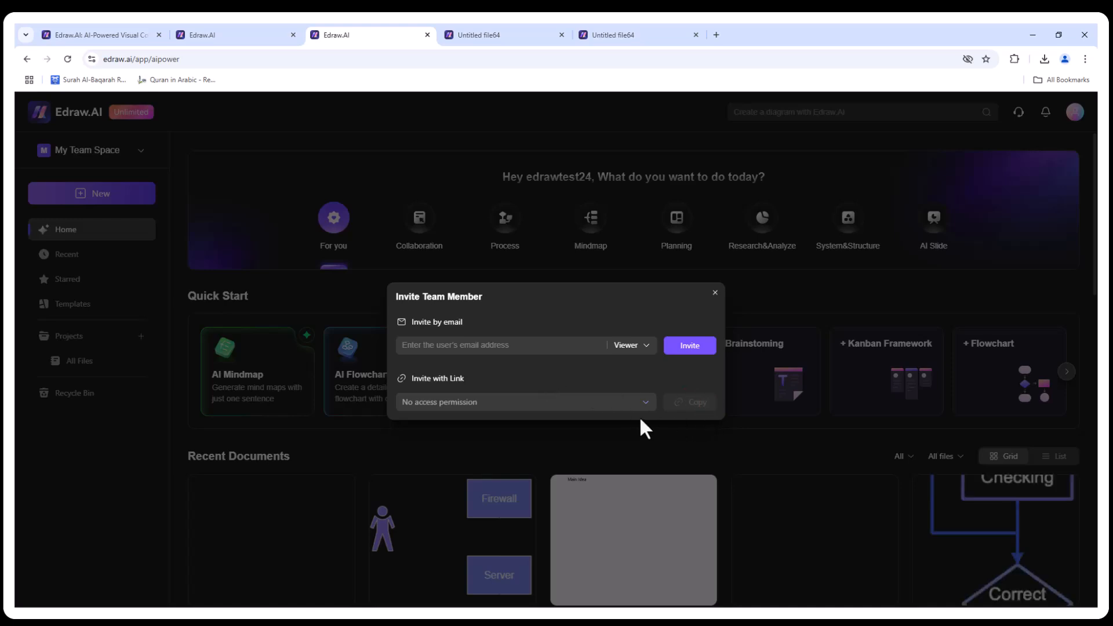
{"action": "left_click", "coordinate": [714, 292]}
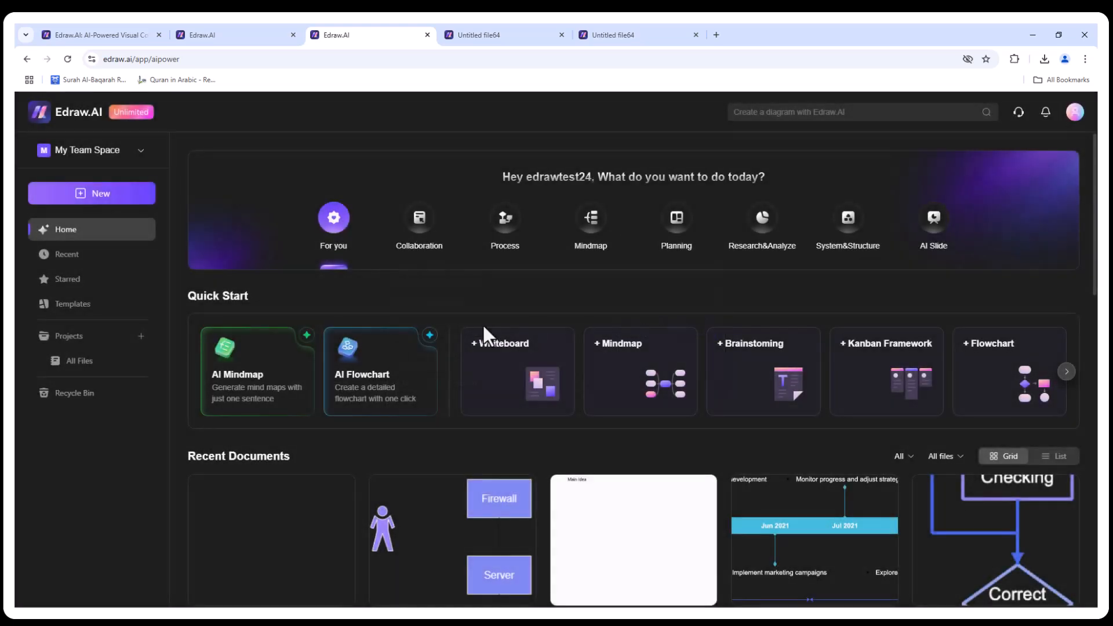
Start a new document, showing blank whiteboard, mind map and diagram options above templates.
{"action": "left_click", "coordinate": [72, 302]}
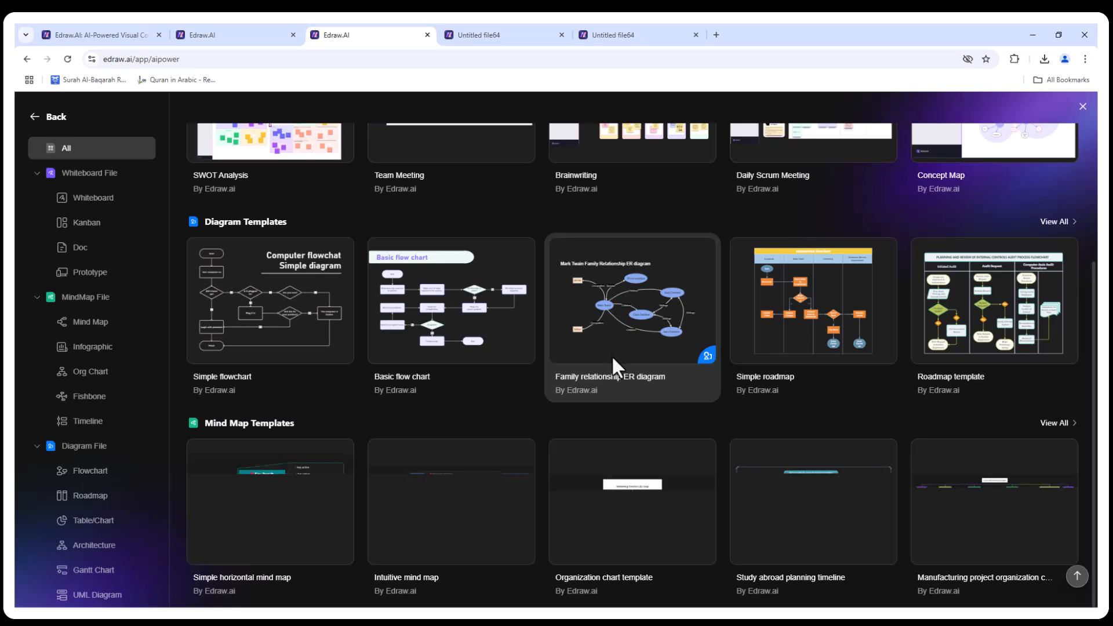
{"action": "scroll", "scroll_direction": "up", "scroll_amount": 3}
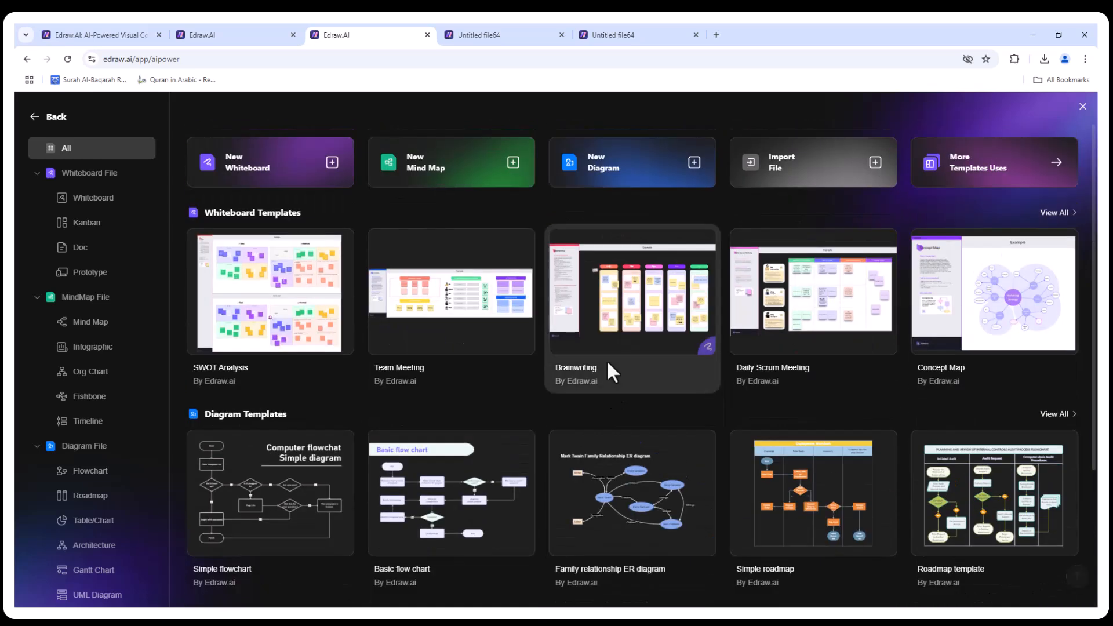